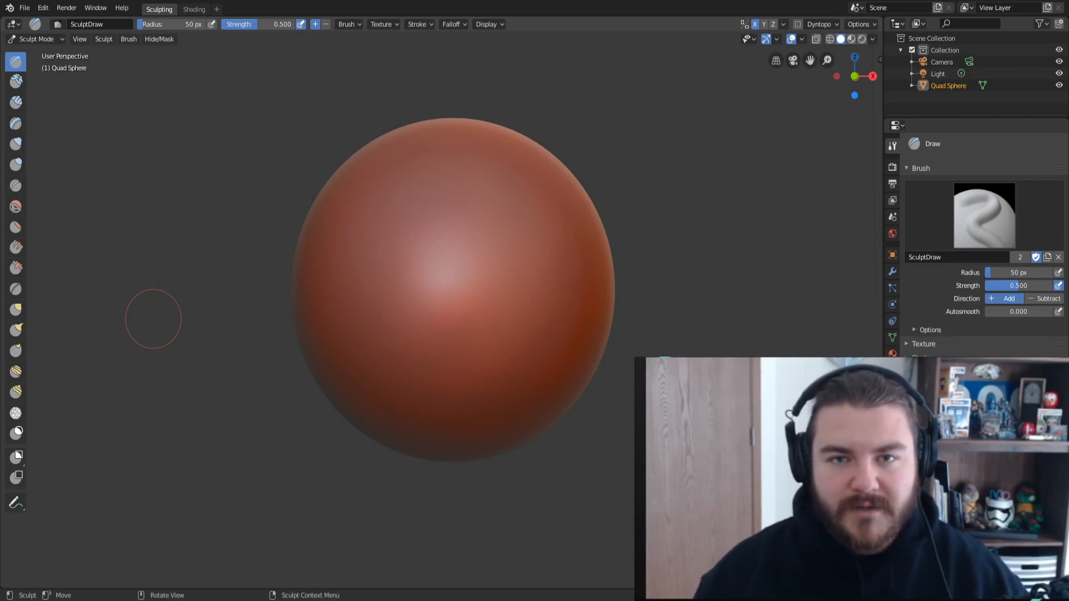
Build a raised, squared-off flat pad on the sphere's front with the Layer brush
{"action": "left_click", "coordinate": [16, 122]}
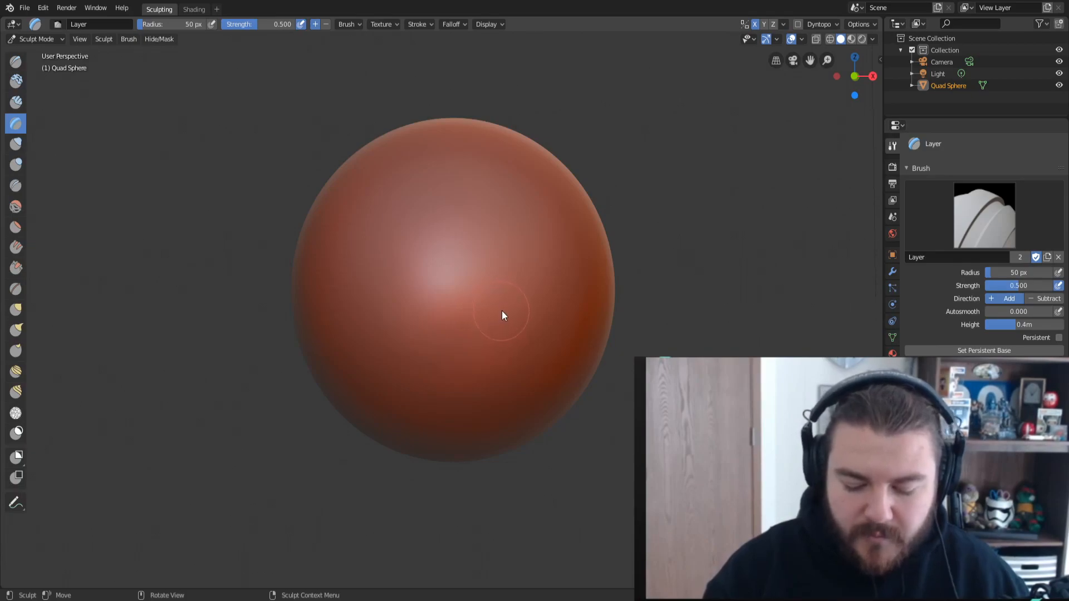
{"action": "left_click_drag", "start_coordinate": [504, 315], "coordinate": [457, 320]}
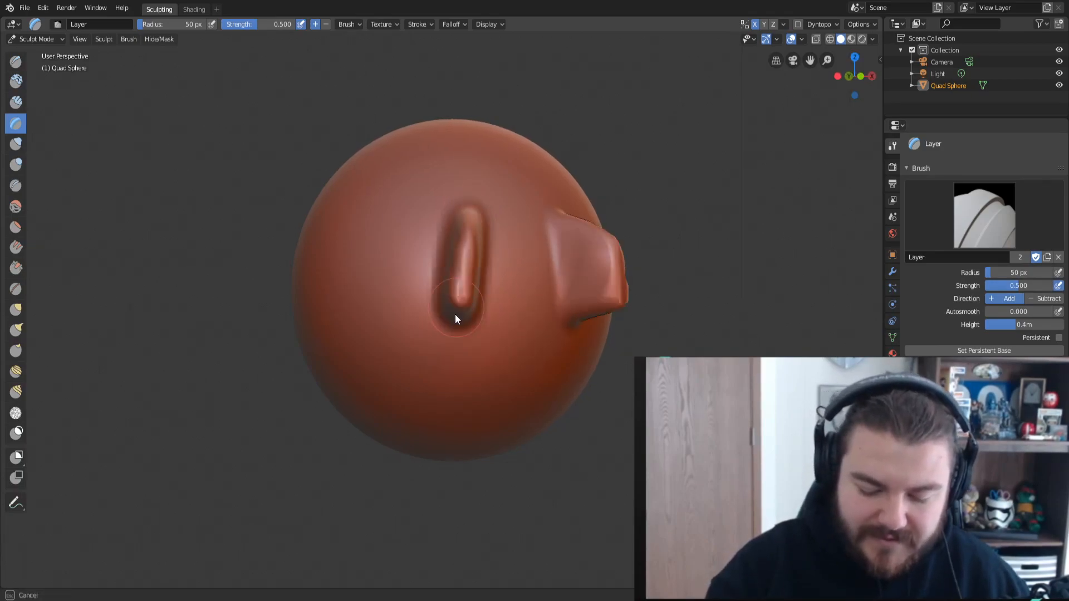
{"action": "left_click_drag", "start_coordinate": [456, 321], "coordinate": [469, 300]}
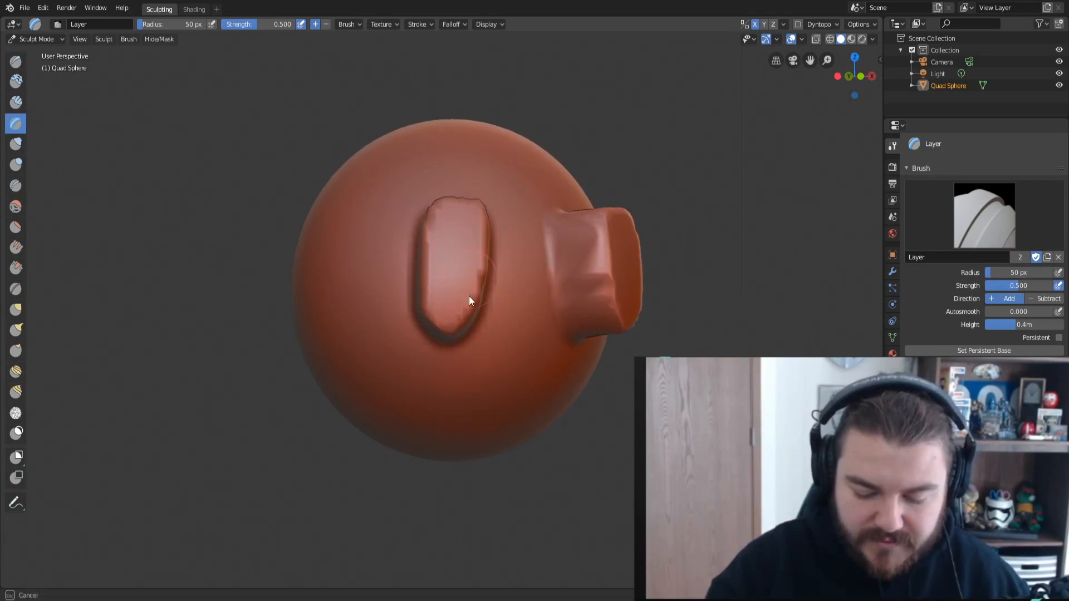
{"action": "left_click_drag", "start_coordinate": [470, 300], "coordinate": [443, 312]}
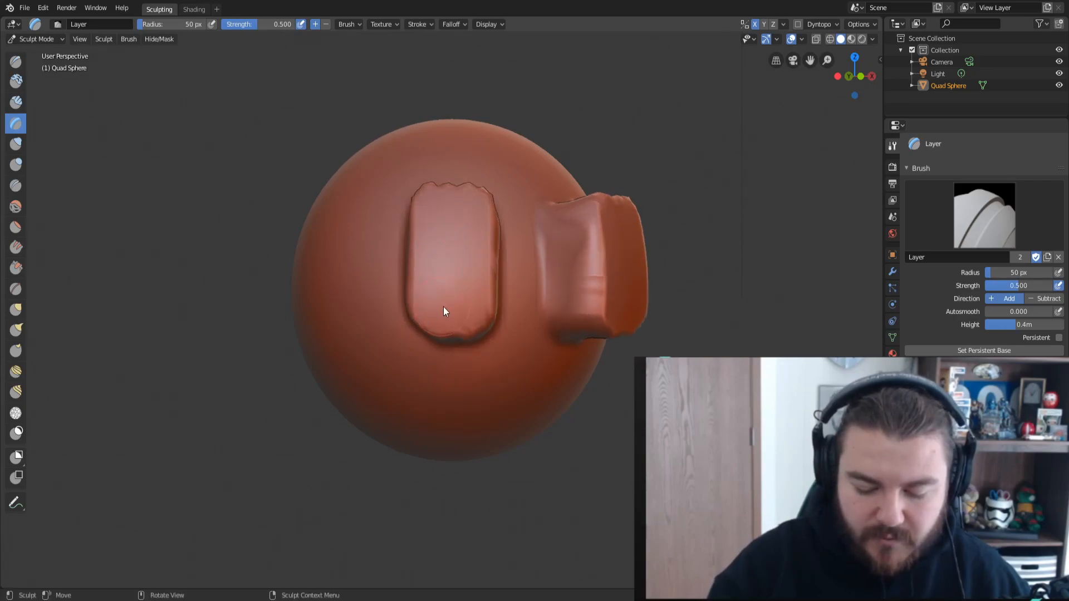
{"action": "left_click_drag", "start_coordinate": [444, 312], "coordinate": [392, 281]}
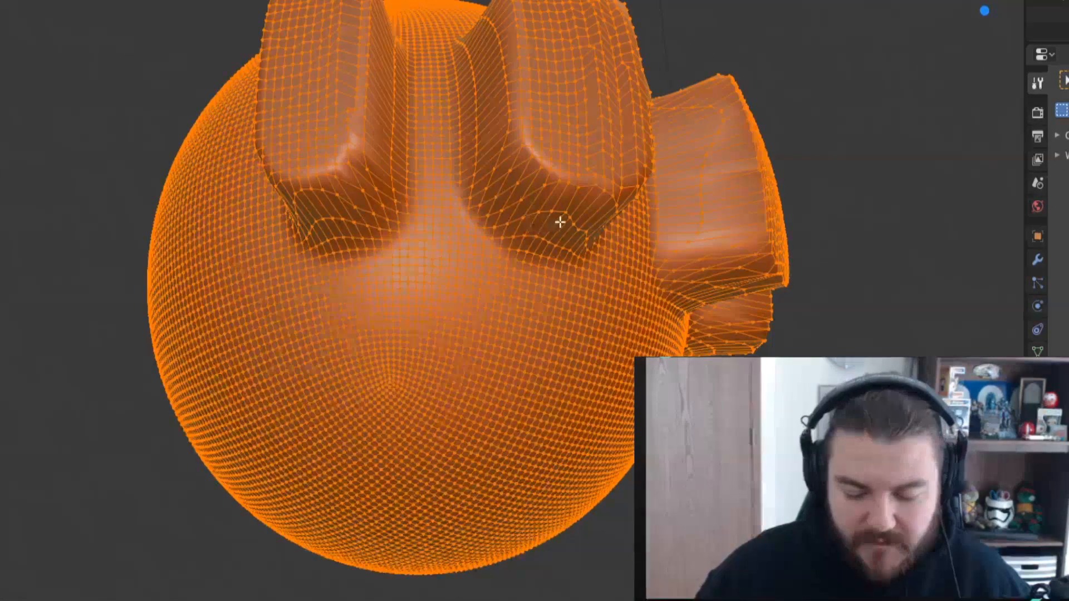
Sculpt a second tall Layer stroke block beside the first pad
{"action": "left_click_drag", "start_coordinate": [560, 219], "coordinate": [372, 165]}
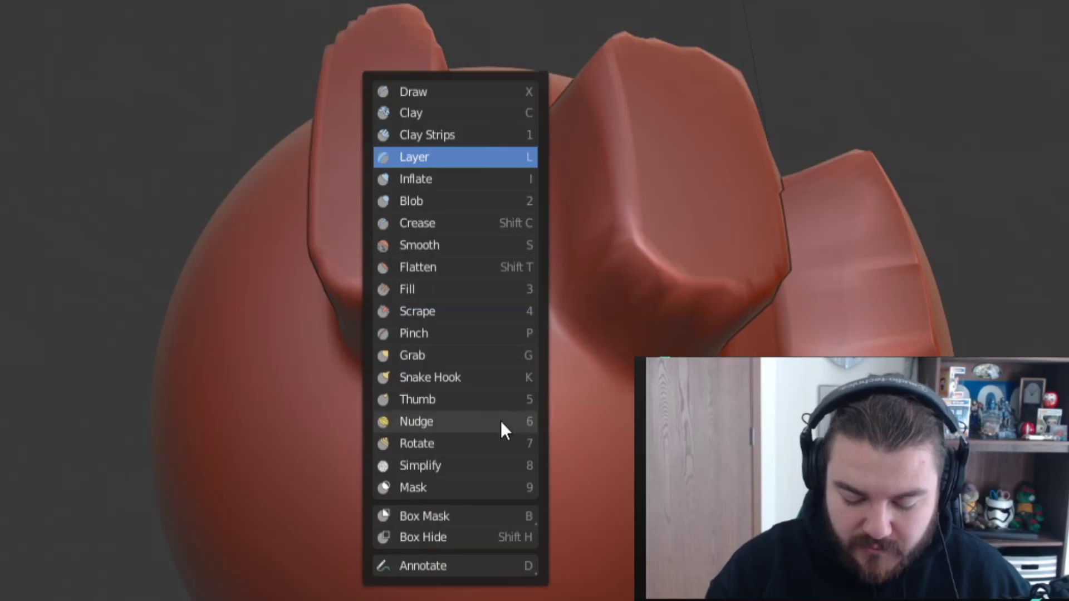
{"action": "mouse_move", "coordinate": [500, 251]}
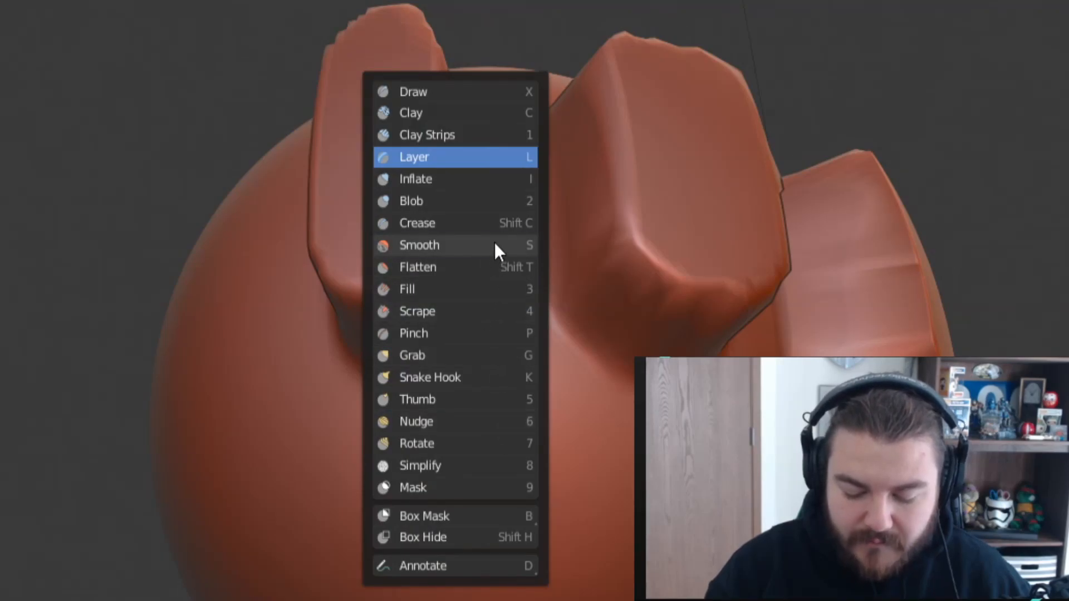
Round off the second block's lower corner, upper edge and top with the Smooth brush
{"action": "left_click", "coordinate": [419, 246]}
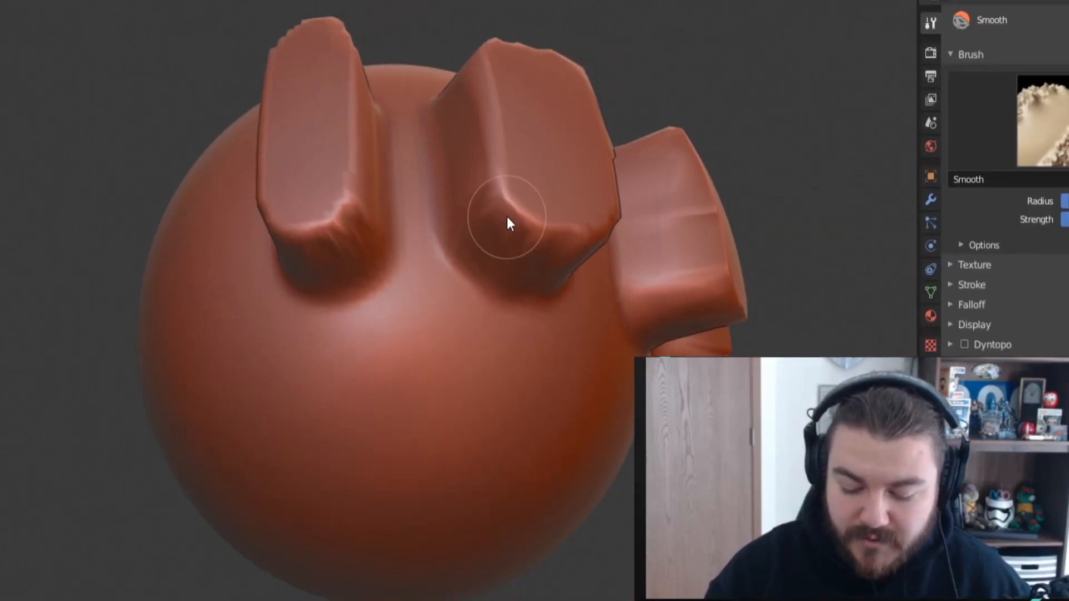
{"action": "left_click_drag", "start_coordinate": [508, 224], "coordinate": [534, 155]}
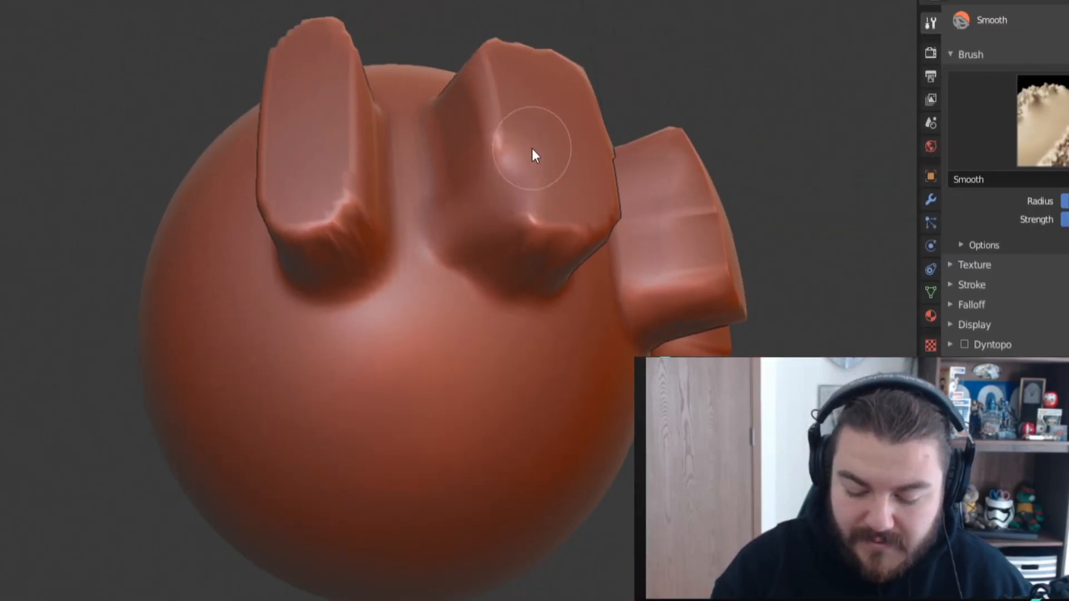
{"action": "left_click_drag", "start_coordinate": [535, 153], "coordinate": [456, 129]}
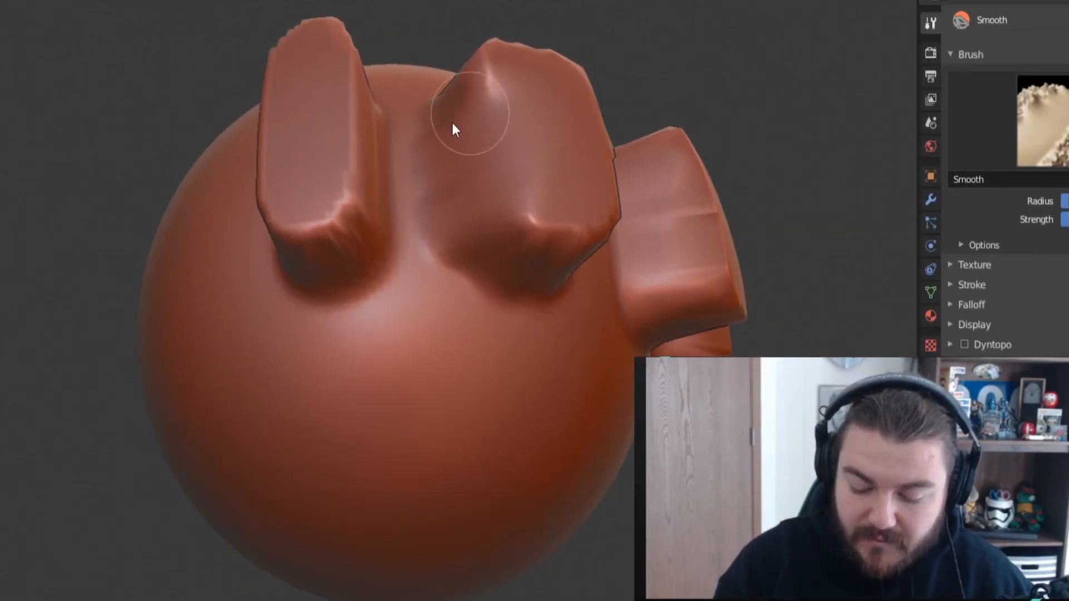
{"action": "left_click_drag", "start_coordinate": [455, 129], "coordinate": [531, 131]}
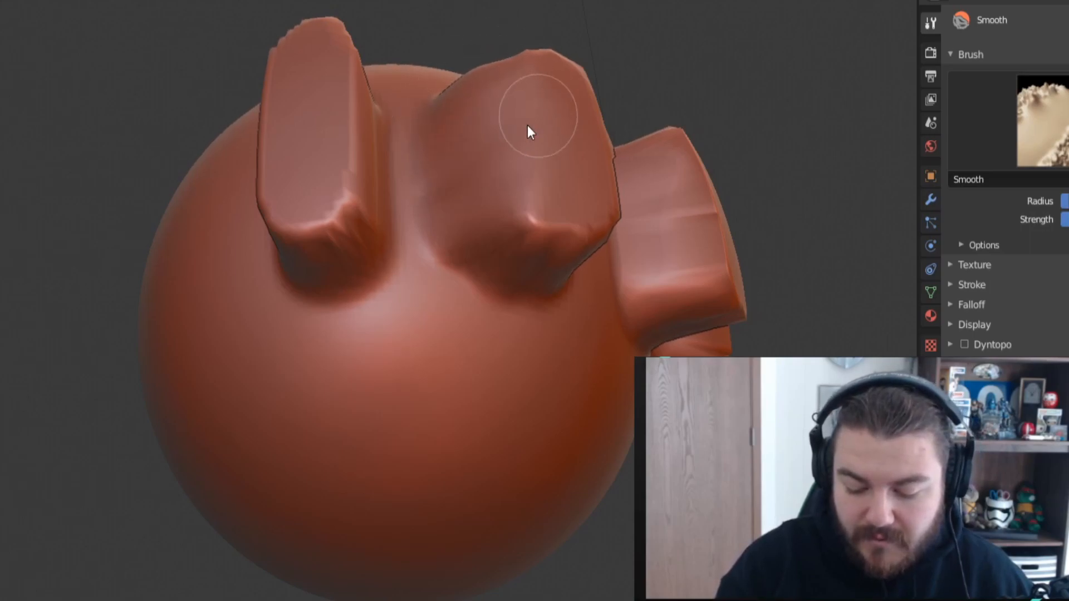
{"action": "left_click_drag", "start_coordinate": [531, 130], "coordinate": [569, 242]}
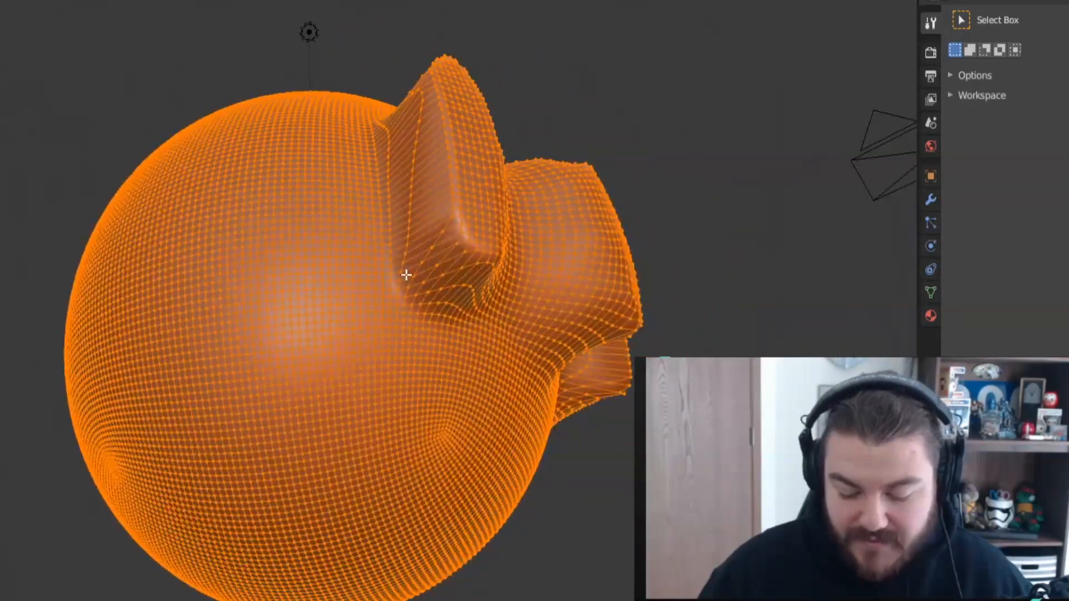
{"action": "left_click_drag", "start_coordinate": [406, 277], "coordinate": [521, 252]}
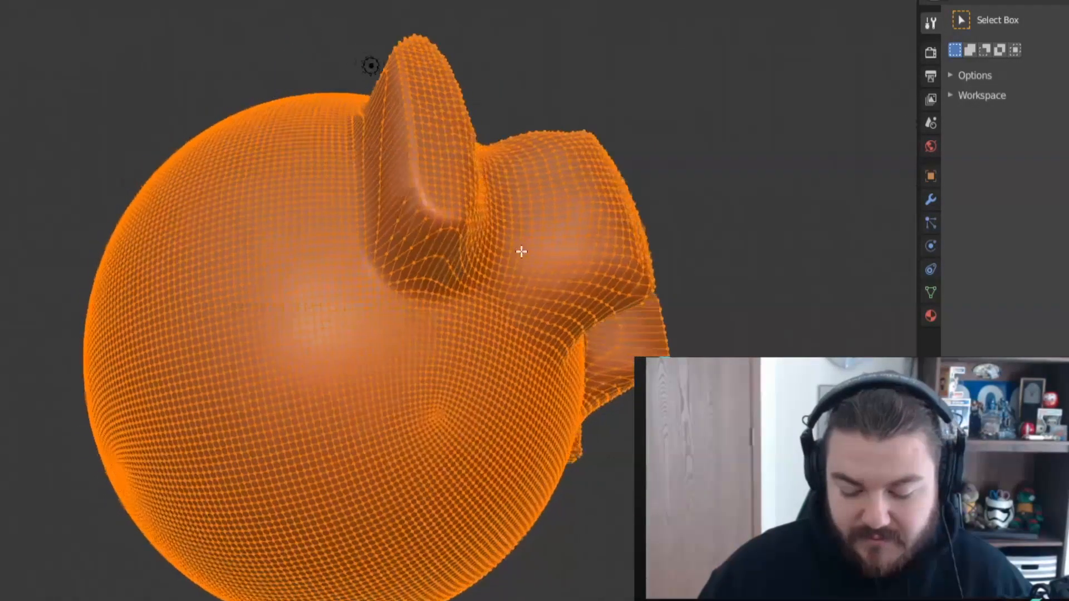
{"action": "left_click_drag", "start_coordinate": [522, 253], "coordinate": [312, 145]}
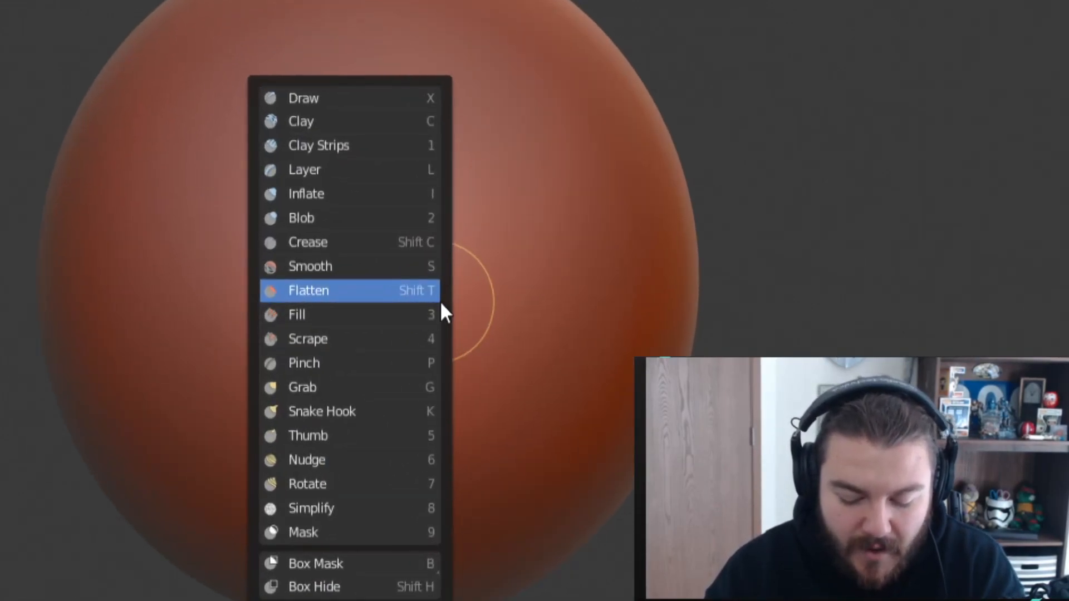
{"action": "mouse_move", "coordinate": [405, 261]}
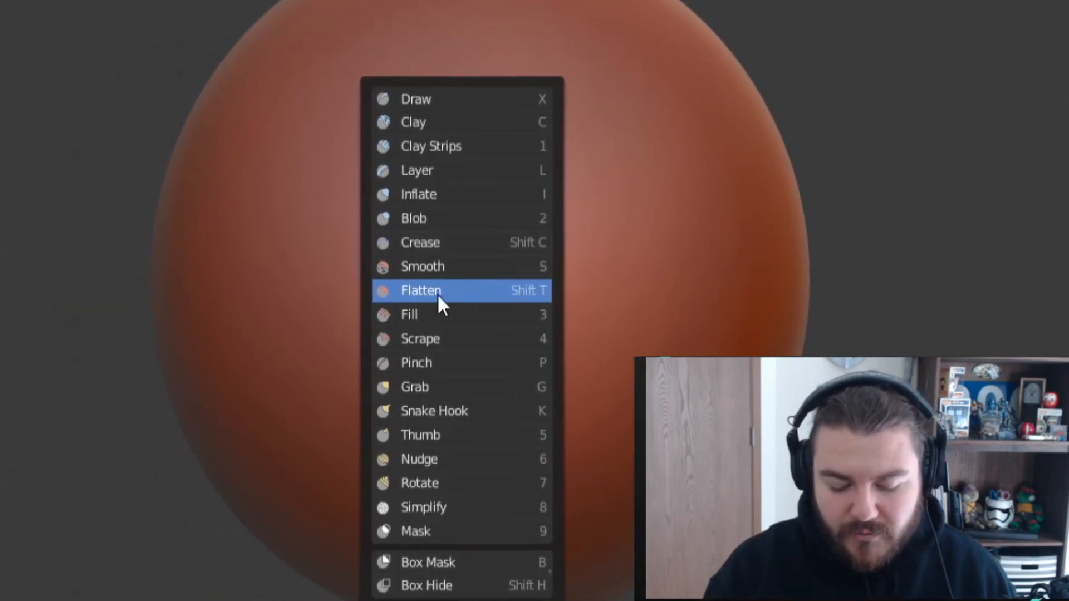
Select the Flatten brush from the tool menu
{"action": "left_click", "coordinate": [421, 290]}
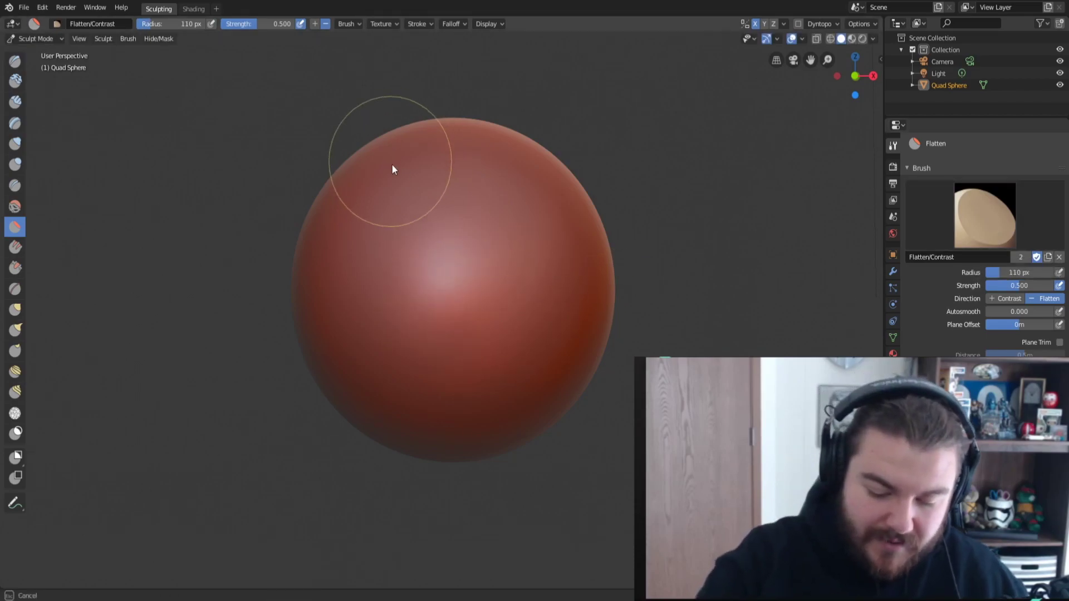
Flatten the sphere's top, front centre and upper right, then open the brush settings
{"action": "left_click_drag", "start_coordinate": [392, 169], "coordinate": [414, 220]}
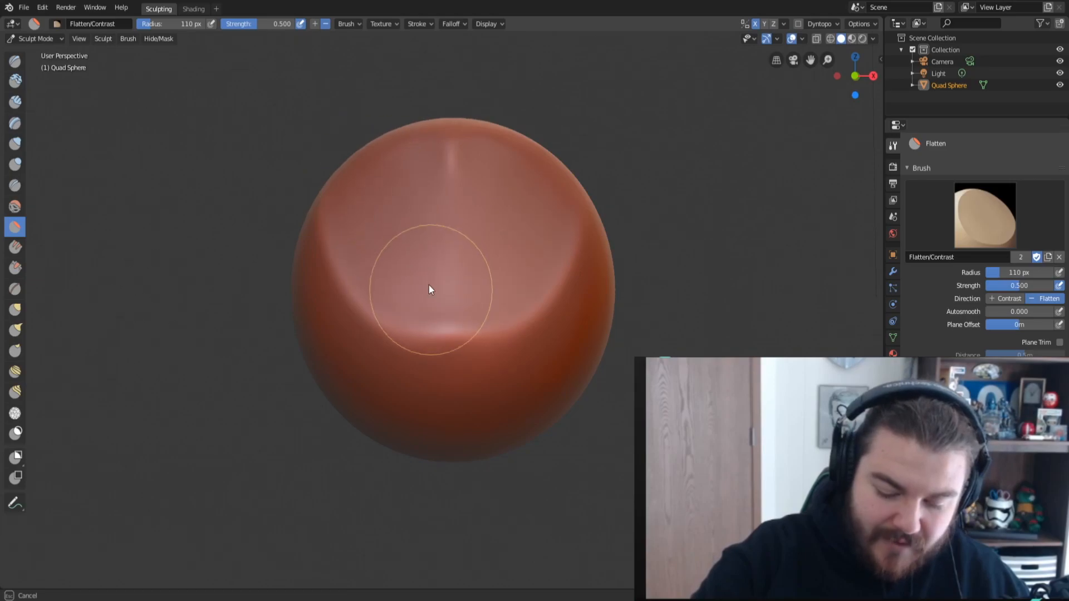
{"action": "left_click_drag", "start_coordinate": [430, 290], "coordinate": [407, 227]}
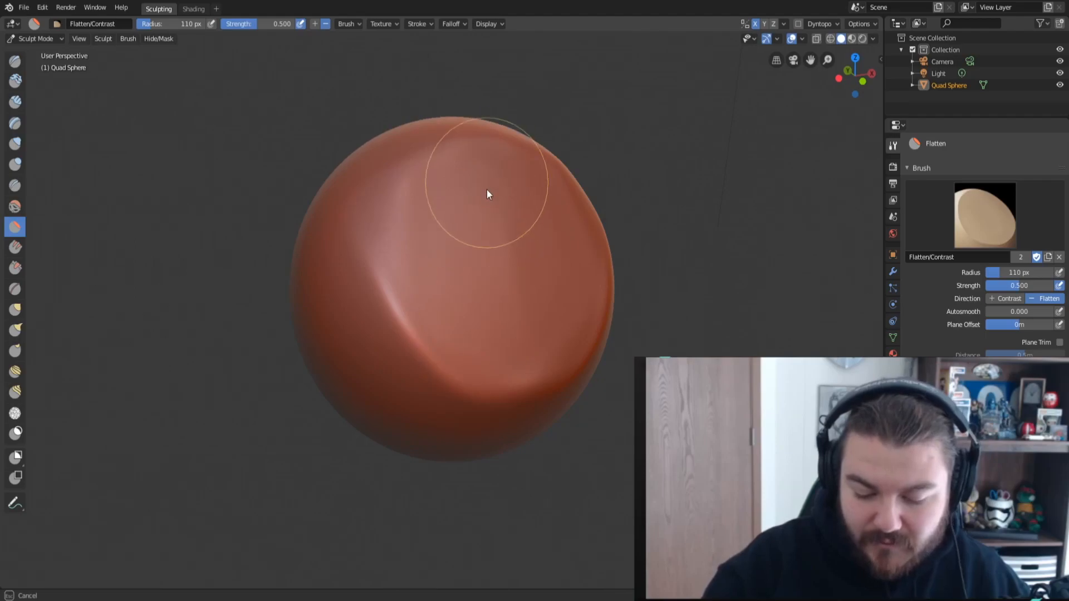
{"action": "left_click_drag", "start_coordinate": [488, 194], "coordinate": [712, 331]}
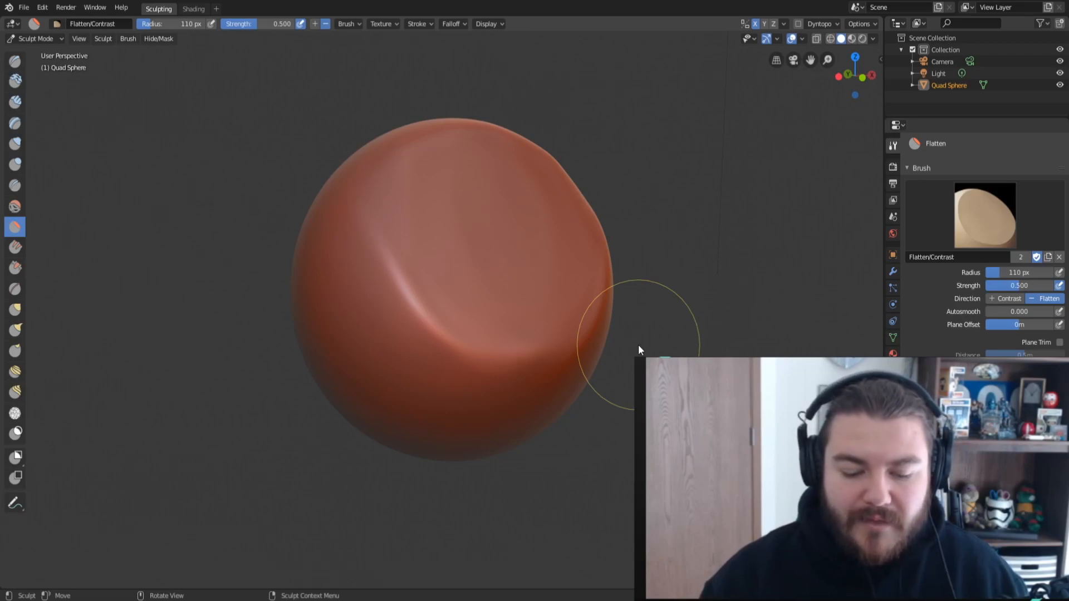
{"action": "left_click", "coordinate": [345, 24]}
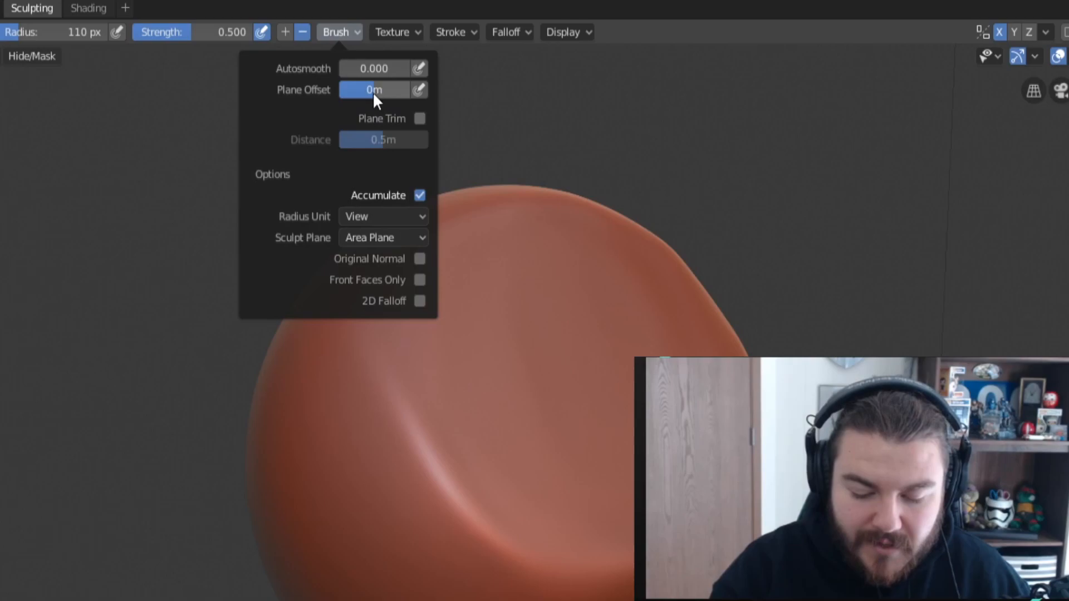
{"action": "mouse_move", "coordinate": [390, 100]}
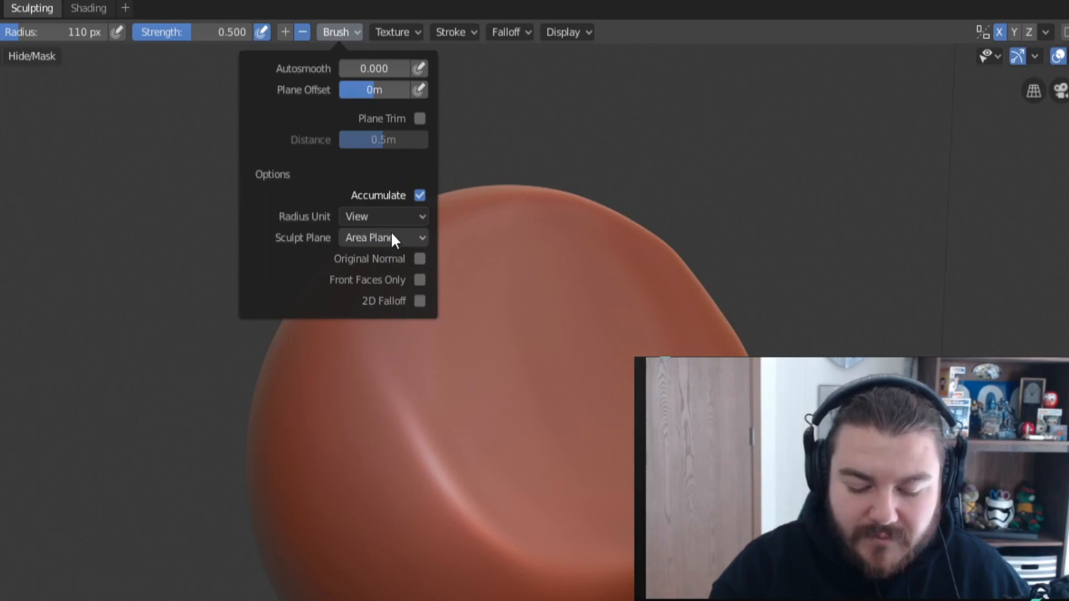
{"action": "mouse_move", "coordinate": [408, 243]}
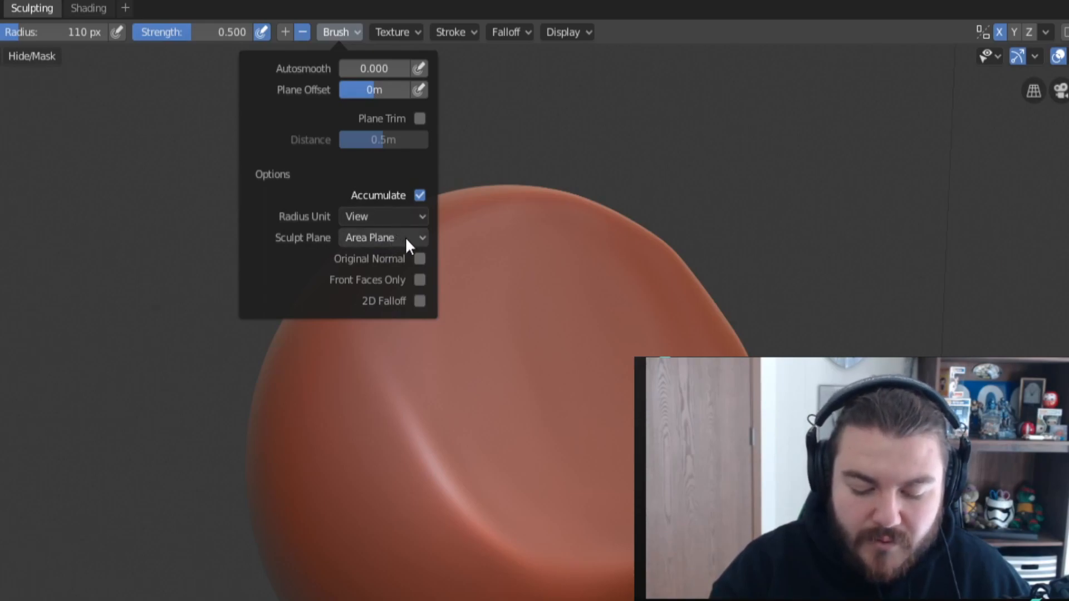
Close the Flatten brush settings with Sculpt Plane left on Area Plane
{"action": "left_click", "coordinate": [382, 237]}
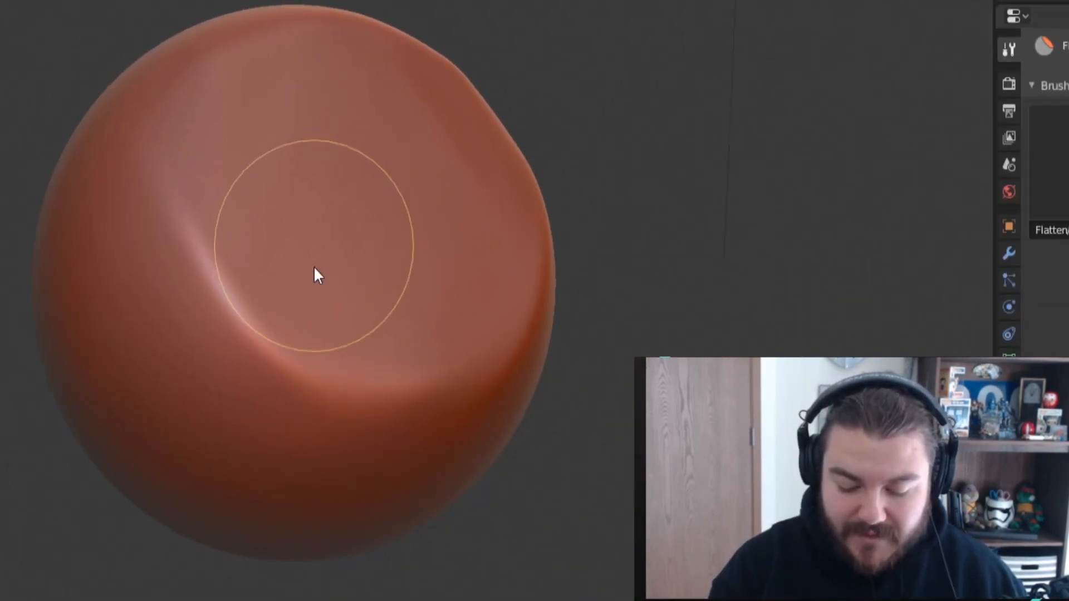
{"action": "mouse_move", "coordinate": [365, 303]}
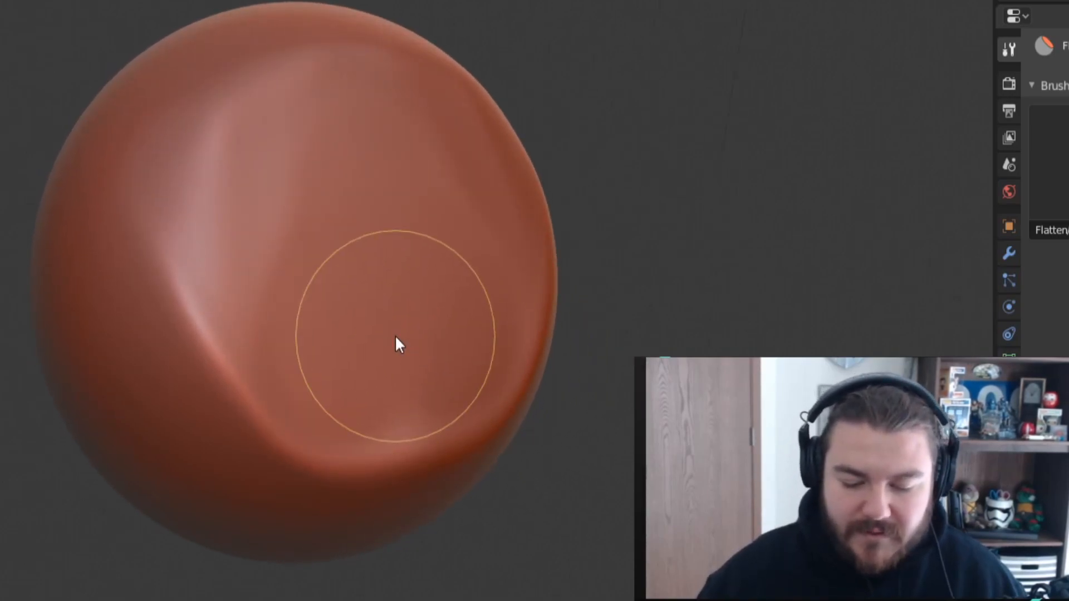
Set the Flatten brush's Sculpt Plane to View Plane and flatten the centre, left and top
{"action": "left_click", "coordinate": [168, 57]}
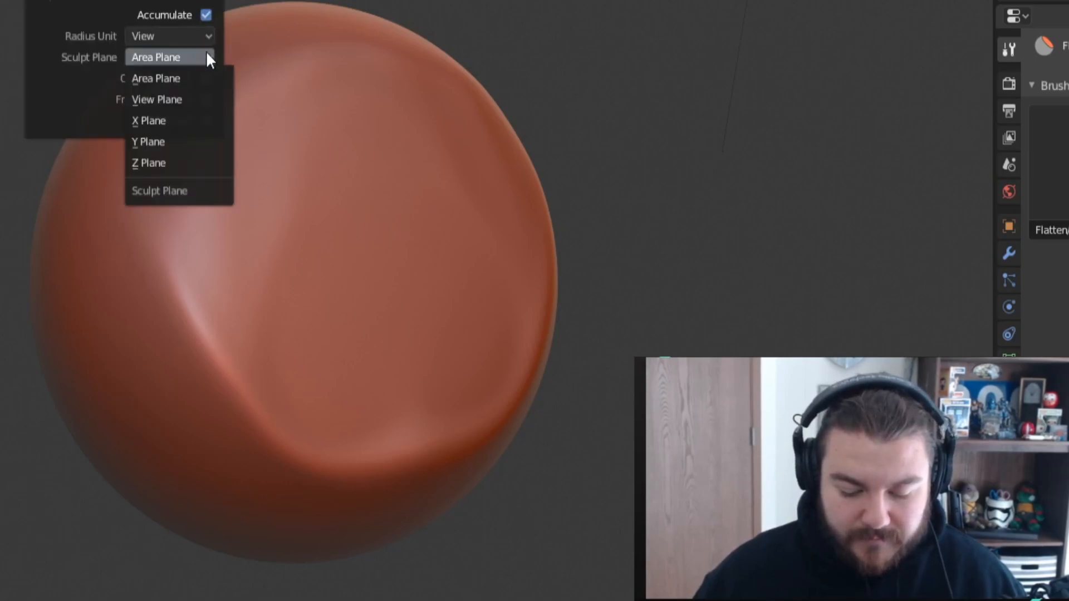
{"action": "left_click", "coordinate": [157, 100]}
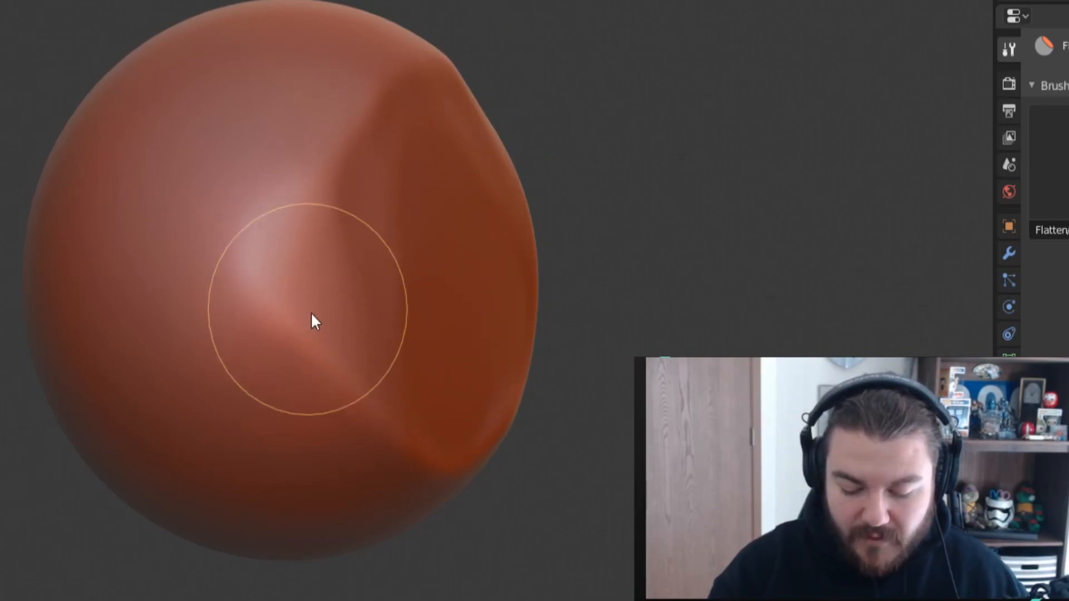
{"action": "left_click_drag", "start_coordinate": [313, 322], "coordinate": [344, 237]}
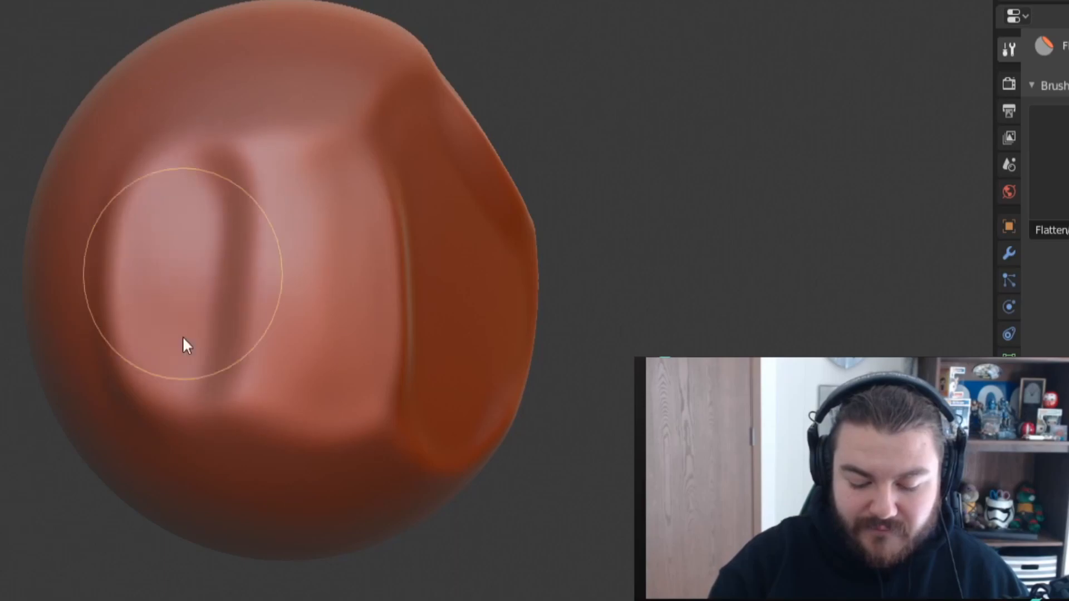
{"action": "left_click_drag", "start_coordinate": [187, 344], "coordinate": [354, 194]}
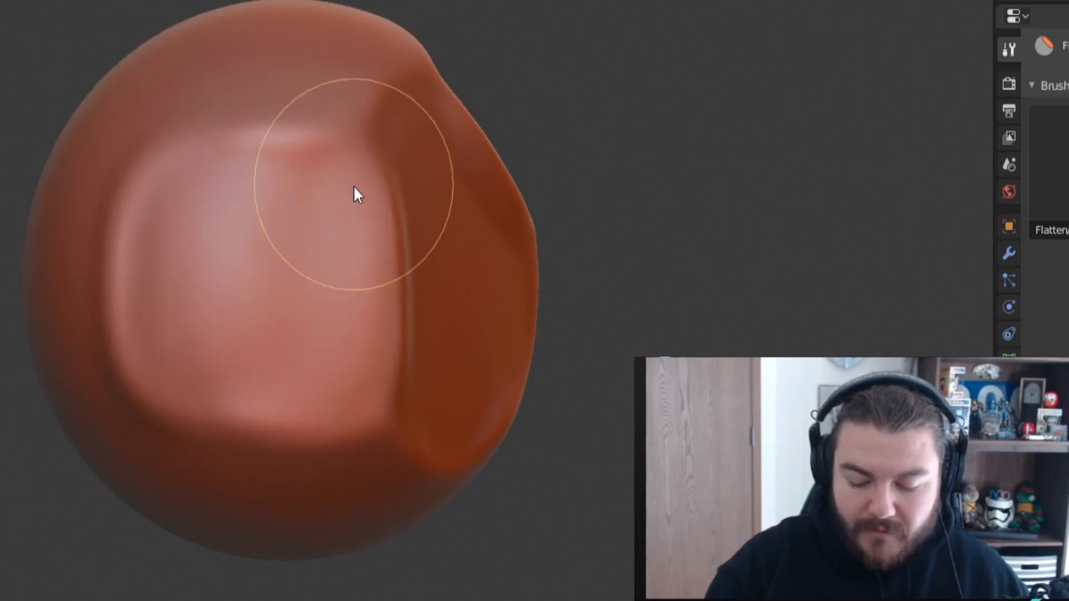
{"action": "left_click_drag", "start_coordinate": [358, 194], "coordinate": [423, 279]}
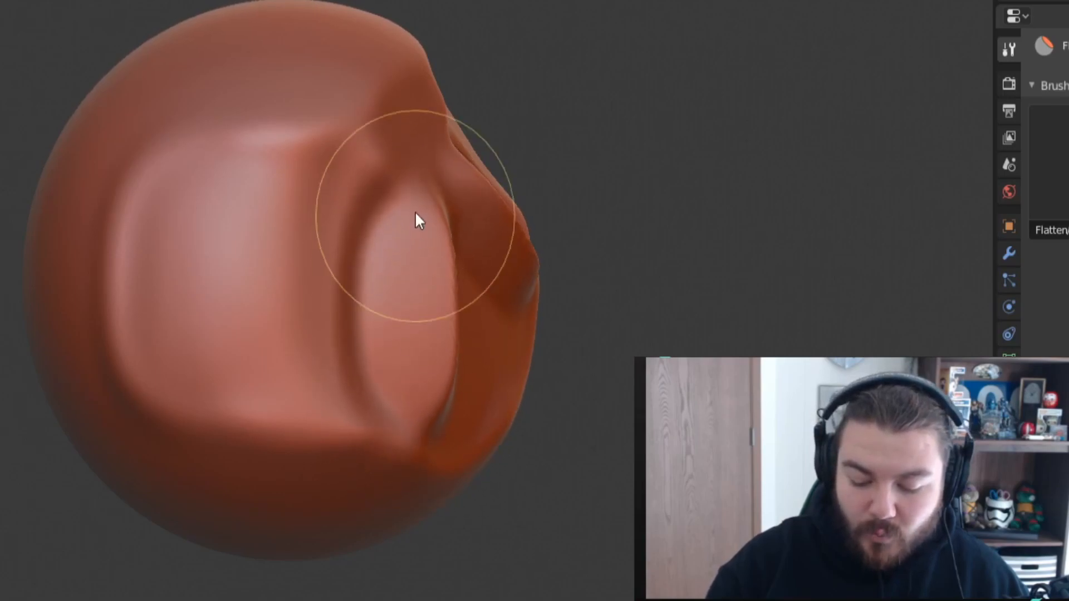
Flatten the right edge and lower front, and press a rimmed oval dish into the front
{"action": "left_click_drag", "start_coordinate": [420, 221], "coordinate": [344, 221]}
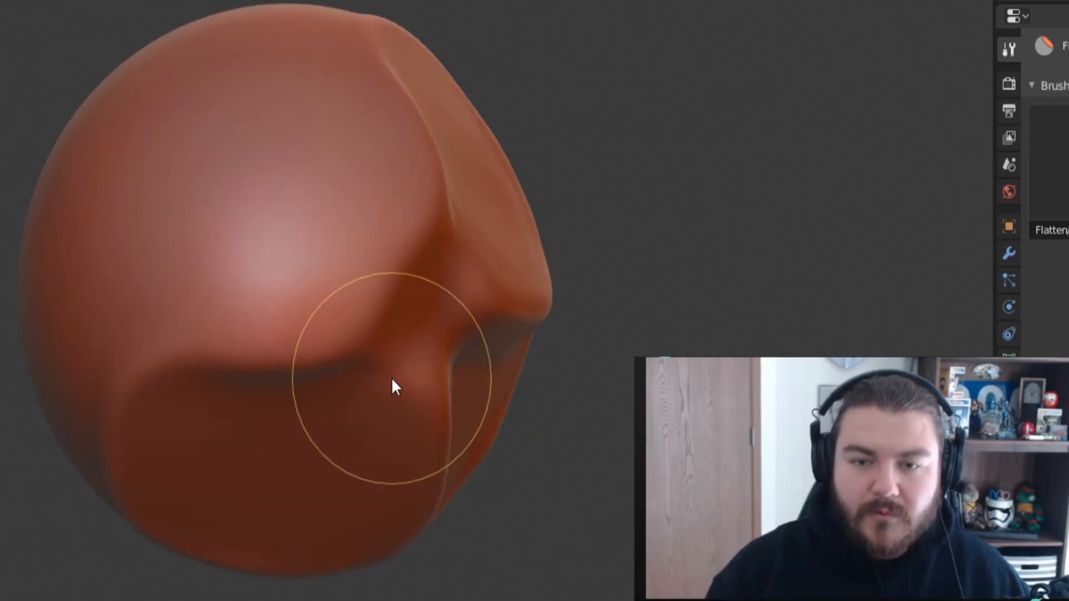
{"action": "left_click_drag", "start_coordinate": [396, 386], "coordinate": [467, 276]}
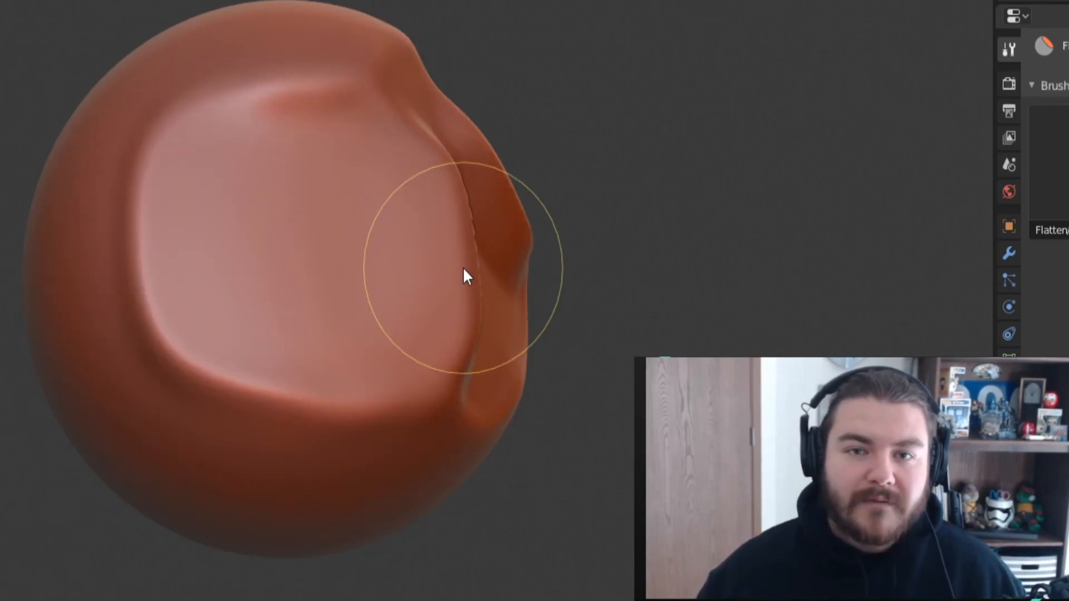
{"action": "left_click_drag", "start_coordinate": [467, 277], "coordinate": [484, 351]}
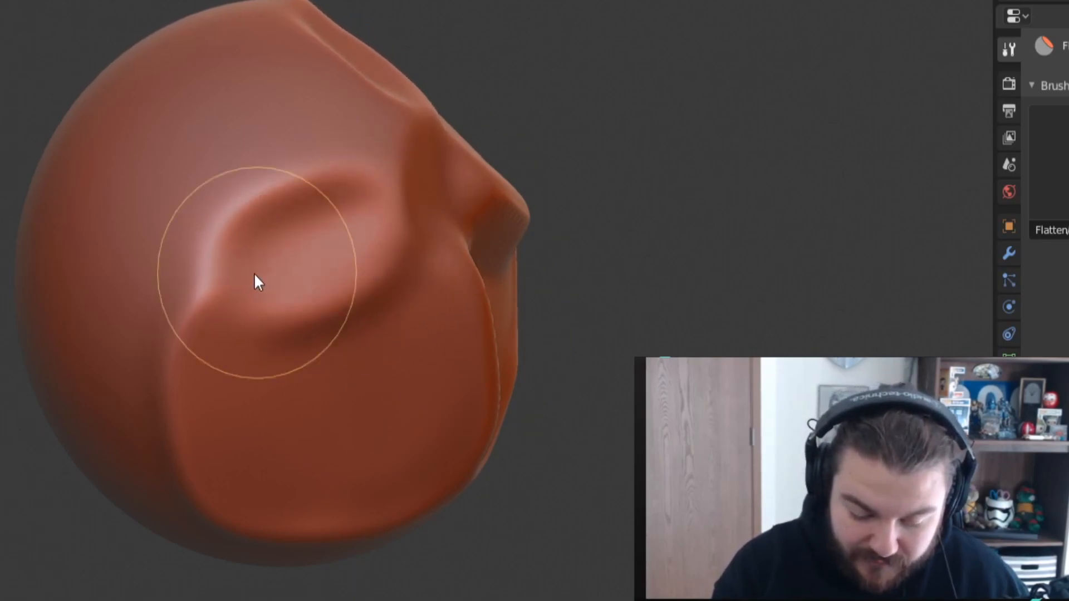
{"action": "left_click_drag", "start_coordinate": [259, 282], "coordinate": [286, 314]}
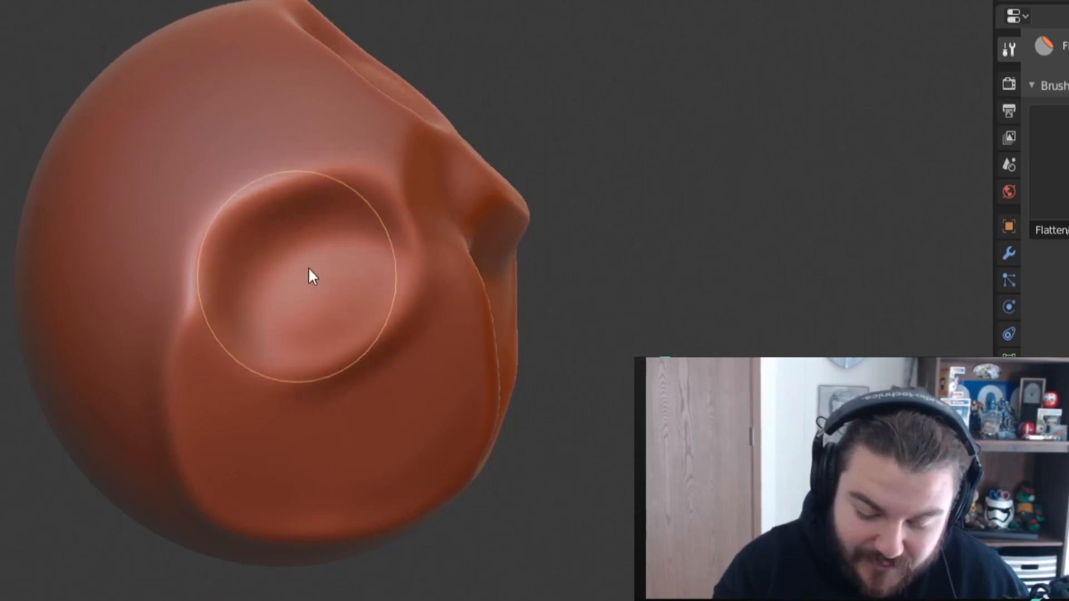
{"action": "left_click_drag", "start_coordinate": [310, 277], "coordinate": [297, 340]}
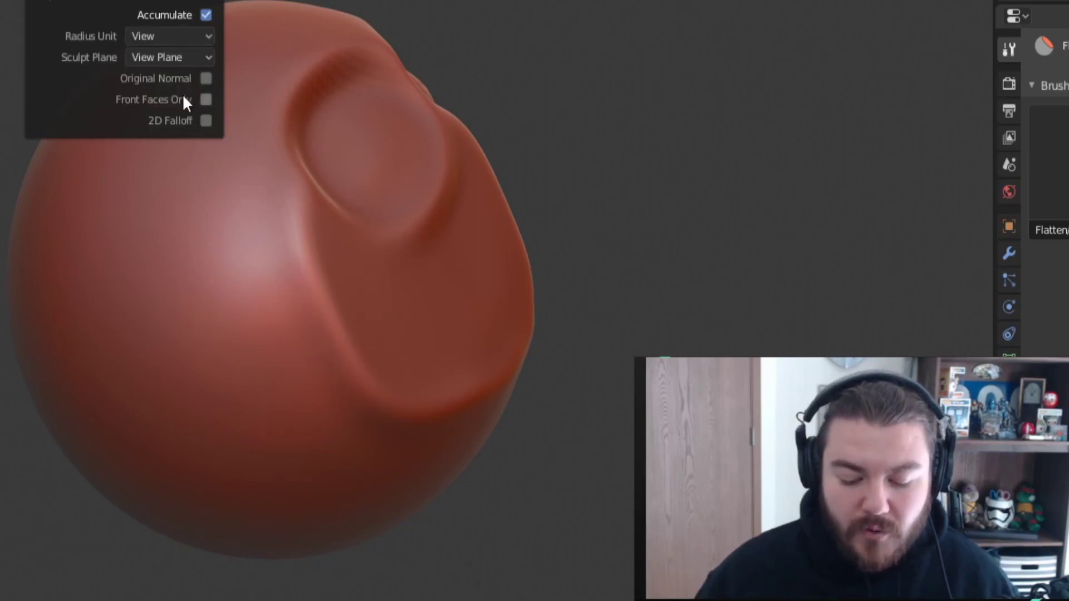
Close the Brush popover, carve a deep hollow and slanted groove, and flatten the plateau edge
{"action": "left_click", "coordinate": [169, 57]}
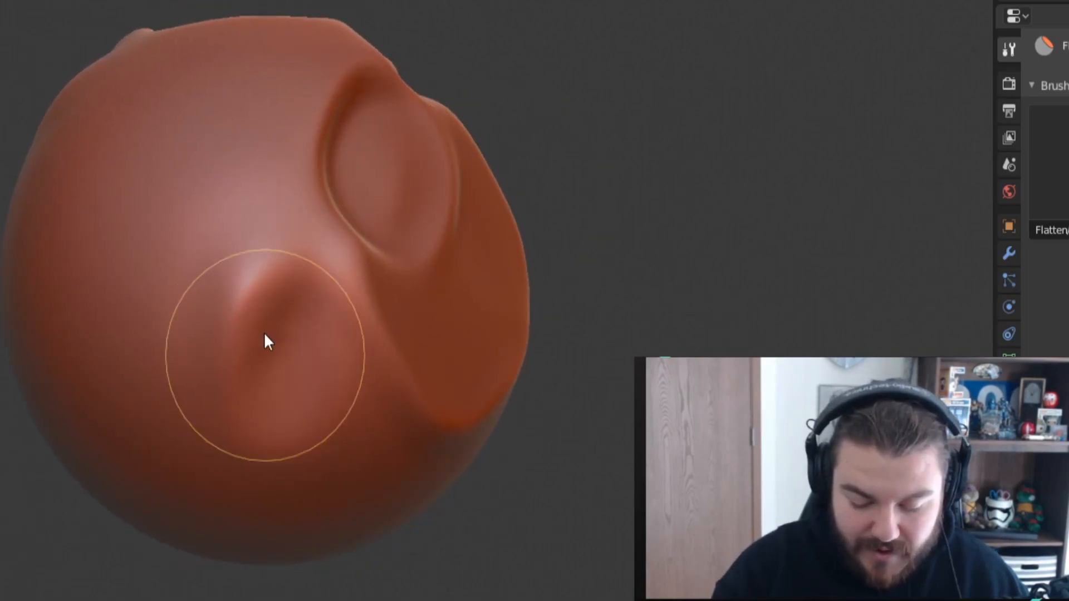
{"action": "left_click_drag", "start_coordinate": [266, 341], "coordinate": [273, 436]}
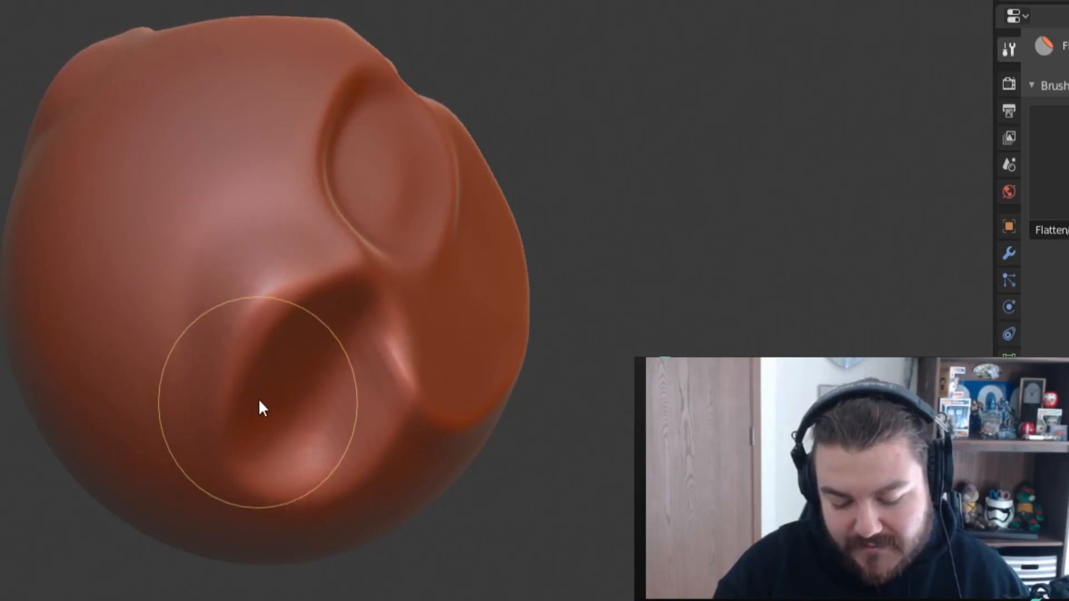
{"action": "left_click_drag", "start_coordinate": [266, 406], "coordinate": [293, 447]}
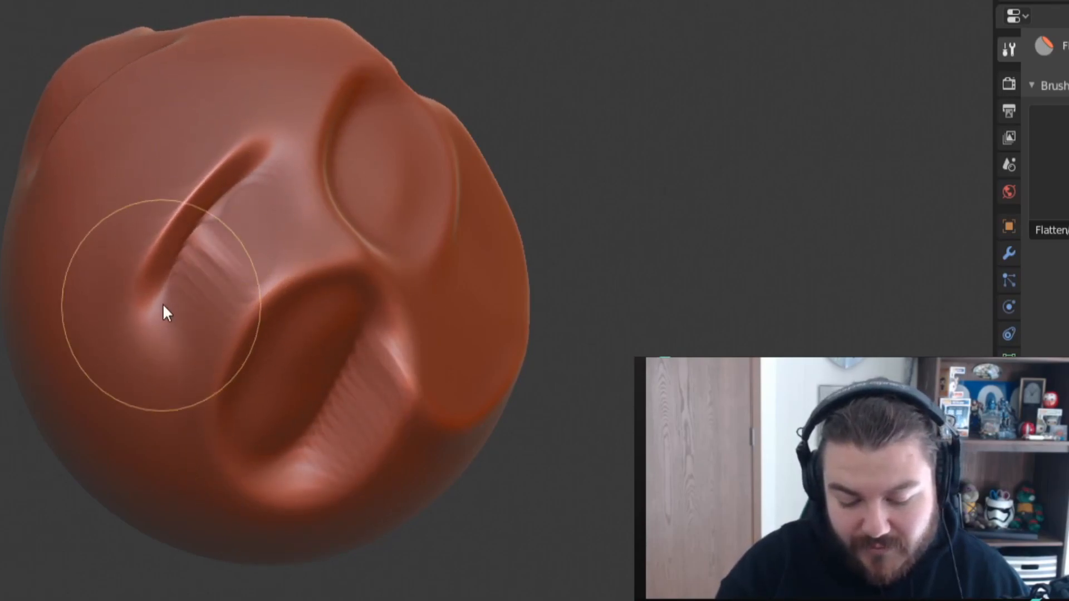
{"action": "left_click_drag", "start_coordinate": [170, 313], "coordinate": [191, 283]}
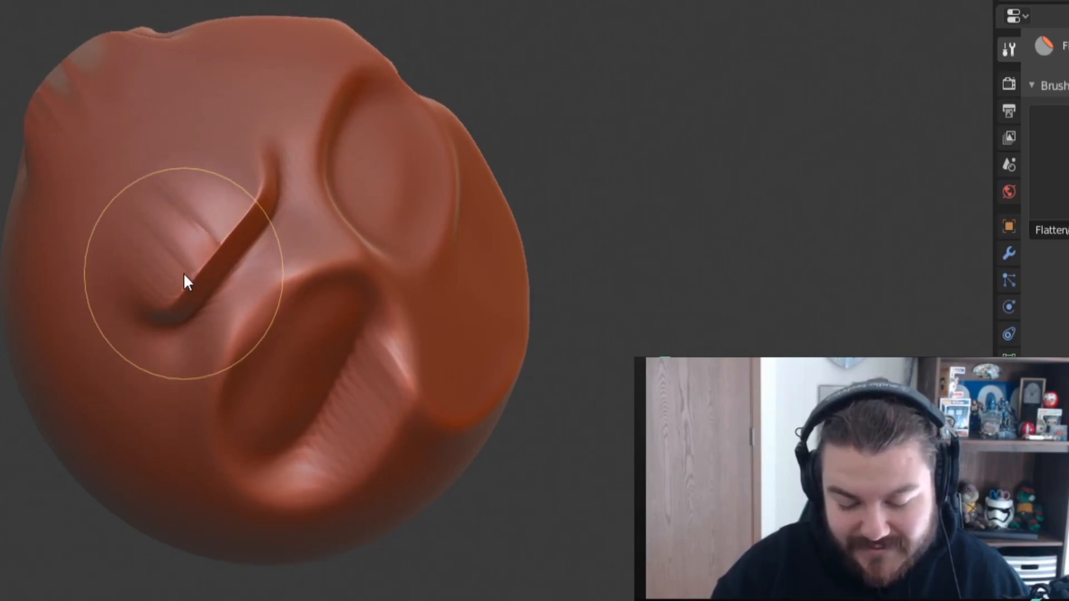
{"action": "left_click_drag", "start_coordinate": [191, 283], "coordinate": [396, 450]}
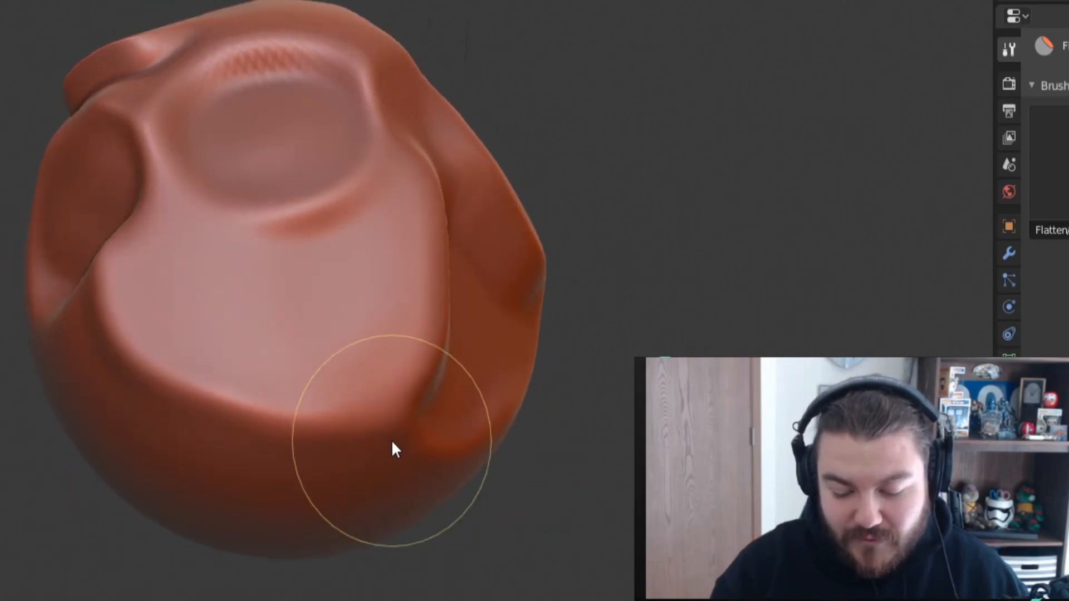
{"action": "left_click_drag", "start_coordinate": [396, 450], "coordinate": [334, 337]}
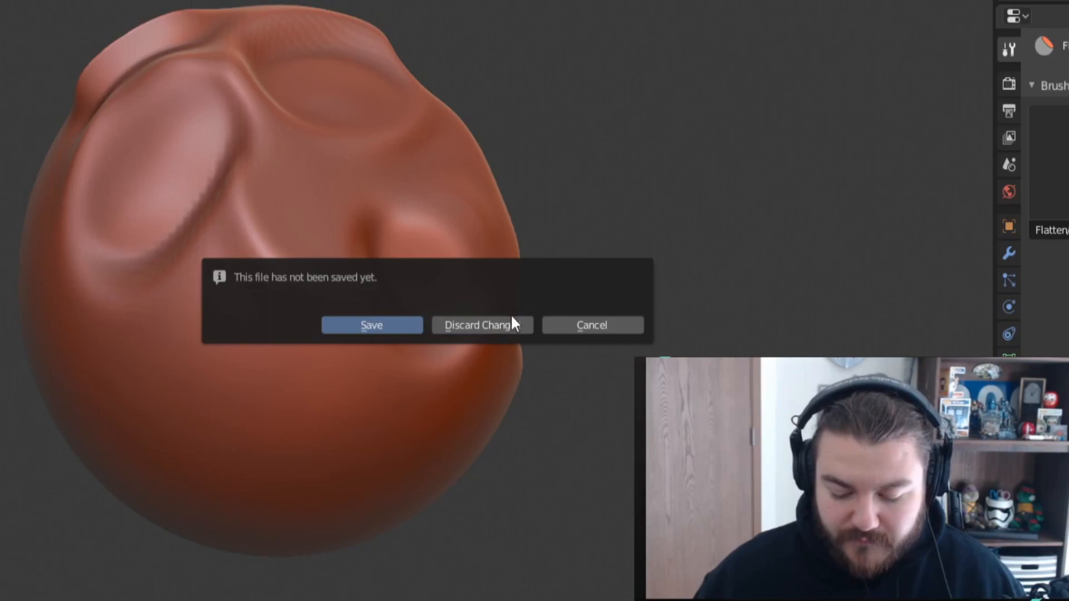
Discard the unsaved sculpt and set the Flatten brush's Sculpt Plane to Y Plane
{"action": "left_click", "coordinate": [482, 325]}
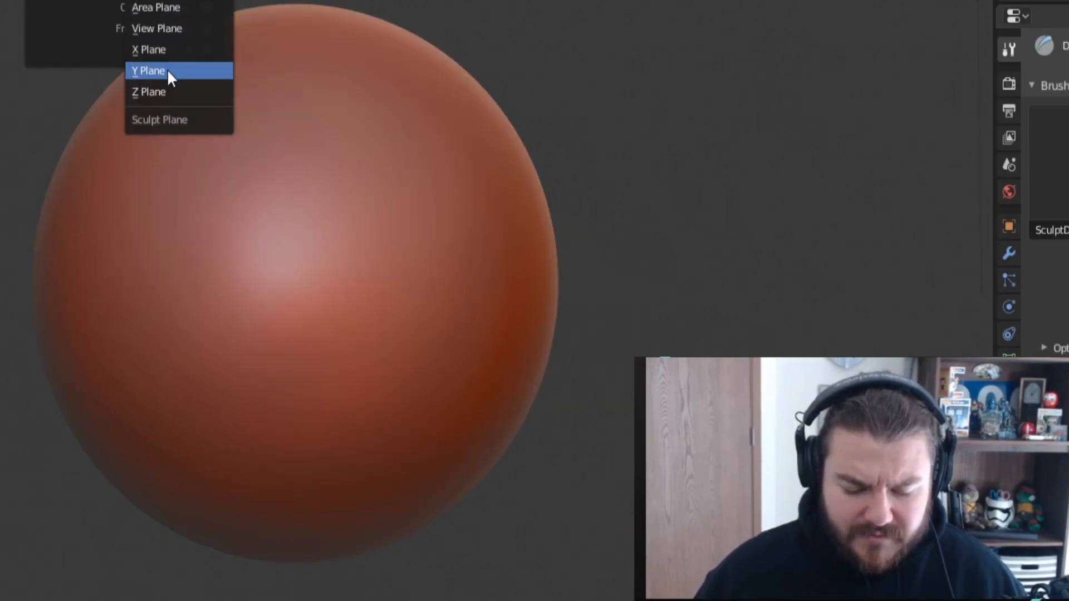
{"action": "left_click", "coordinate": [156, 71]}
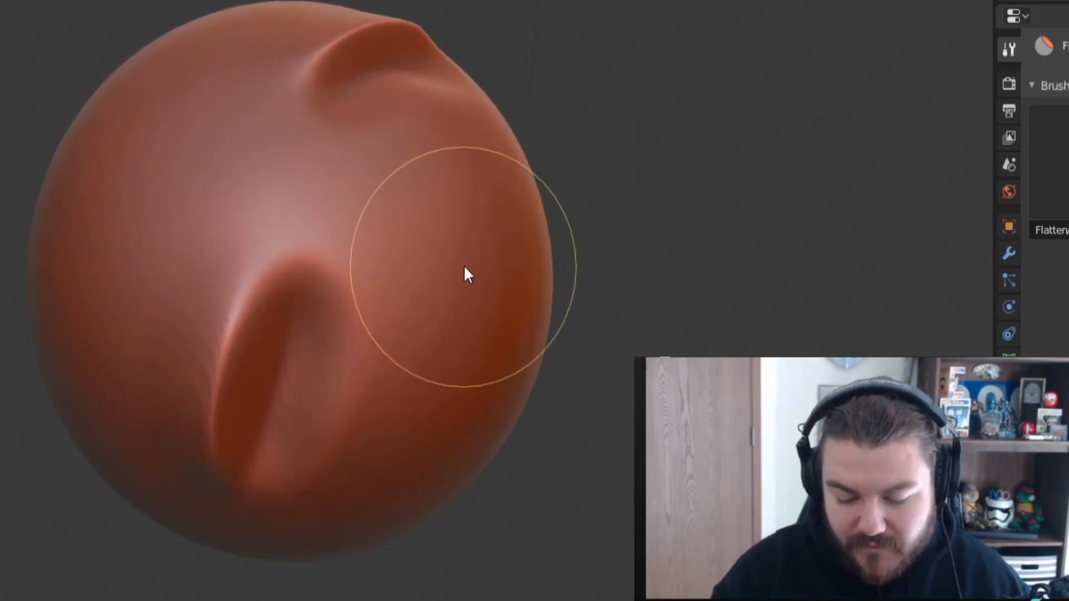
Cut a flat slab on the right side, a step in the top edge, and a lower-front dent
{"action": "left_click_drag", "start_coordinate": [467, 275], "coordinate": [443, 322]}
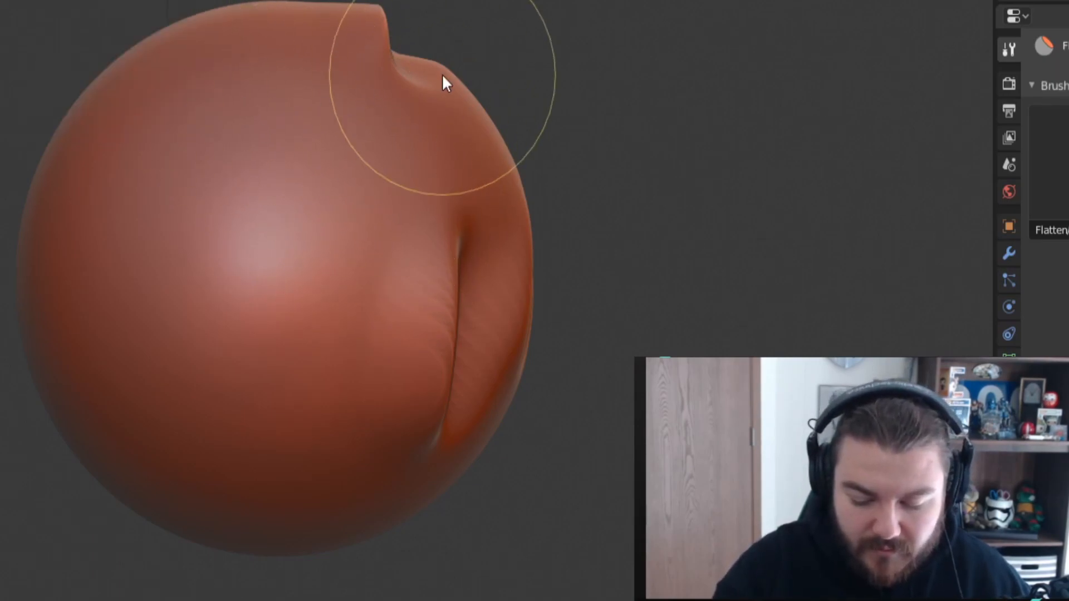
{"action": "left_click_drag", "start_coordinate": [444, 85], "coordinate": [331, 201]}
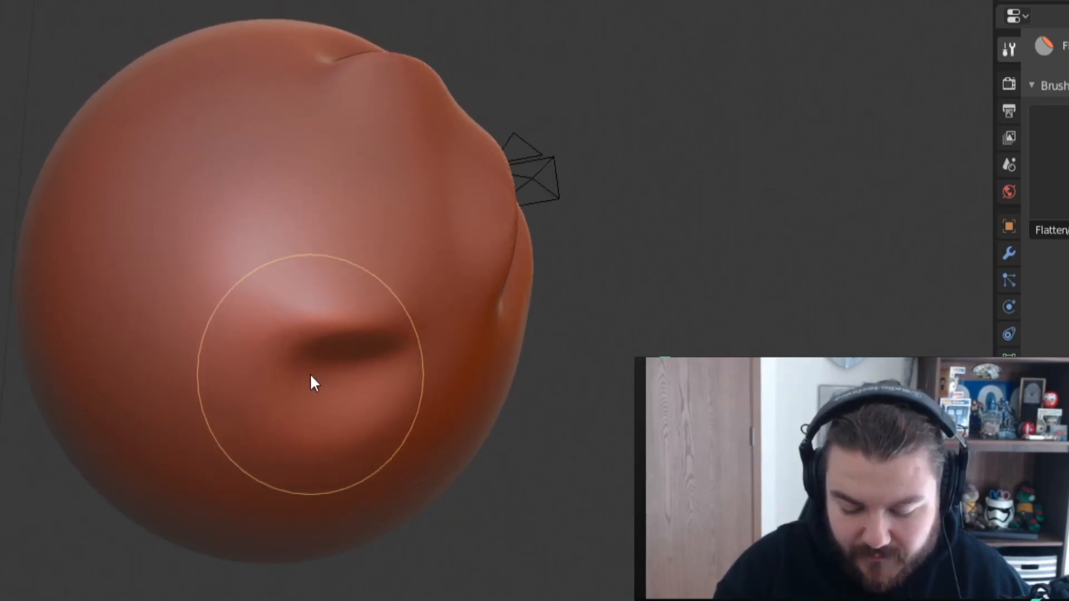
{"action": "left_click_drag", "start_coordinate": [311, 382], "coordinate": [361, 392]}
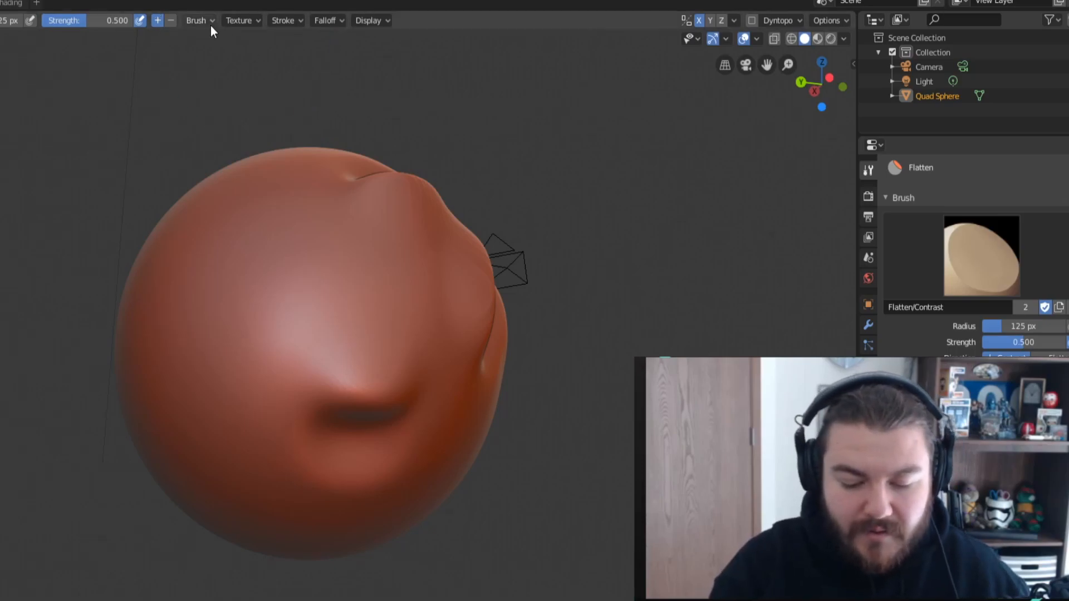
Switch the Flatten brush to Contrast and raise a widened flat disc on the sphere's front
{"action": "left_click", "coordinate": [198, 20]}
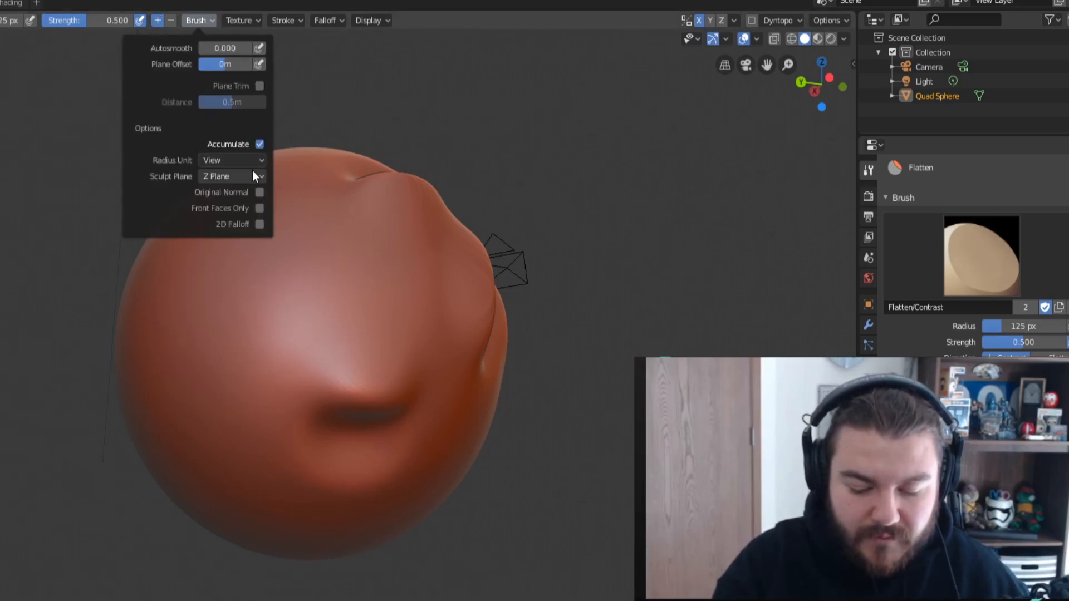
{"action": "left_click", "coordinate": [232, 176]}
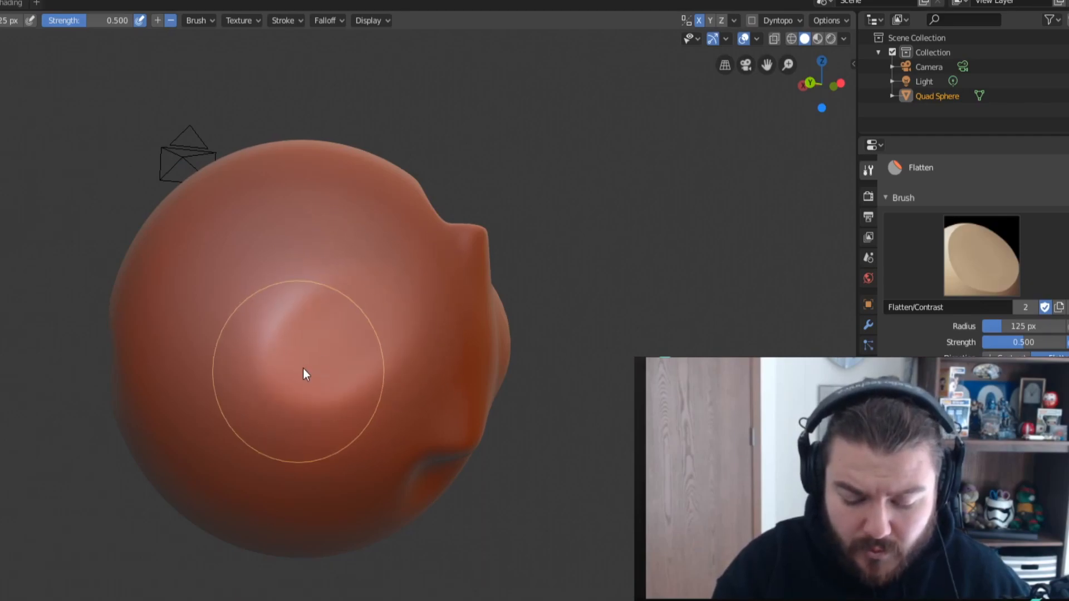
{"action": "left_click_drag", "start_coordinate": [304, 374], "coordinate": [334, 375]}
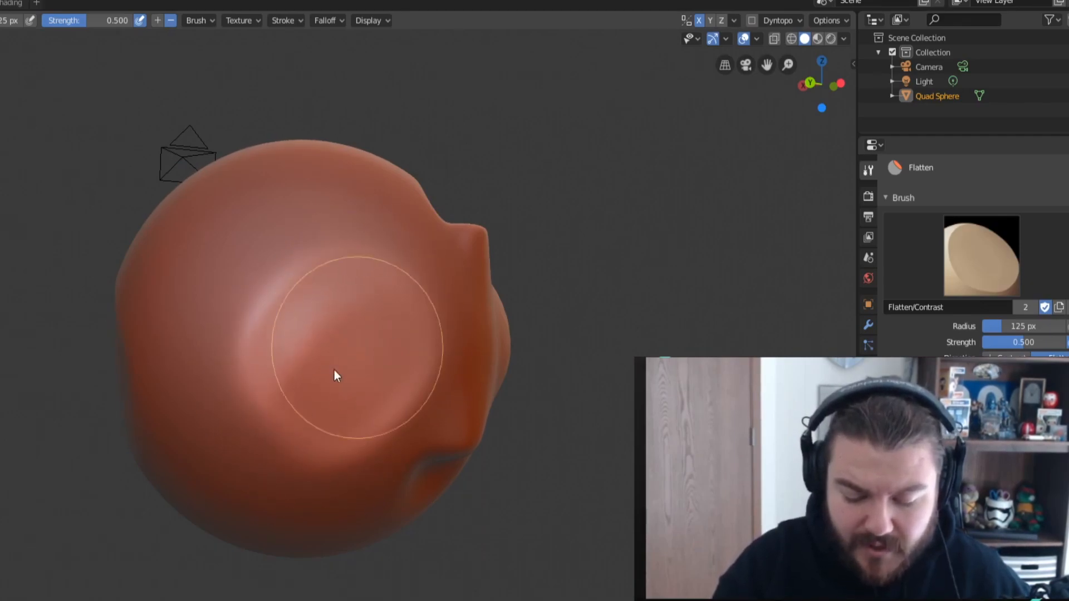
{"action": "left_click_drag", "start_coordinate": [334, 376], "coordinate": [297, 356]}
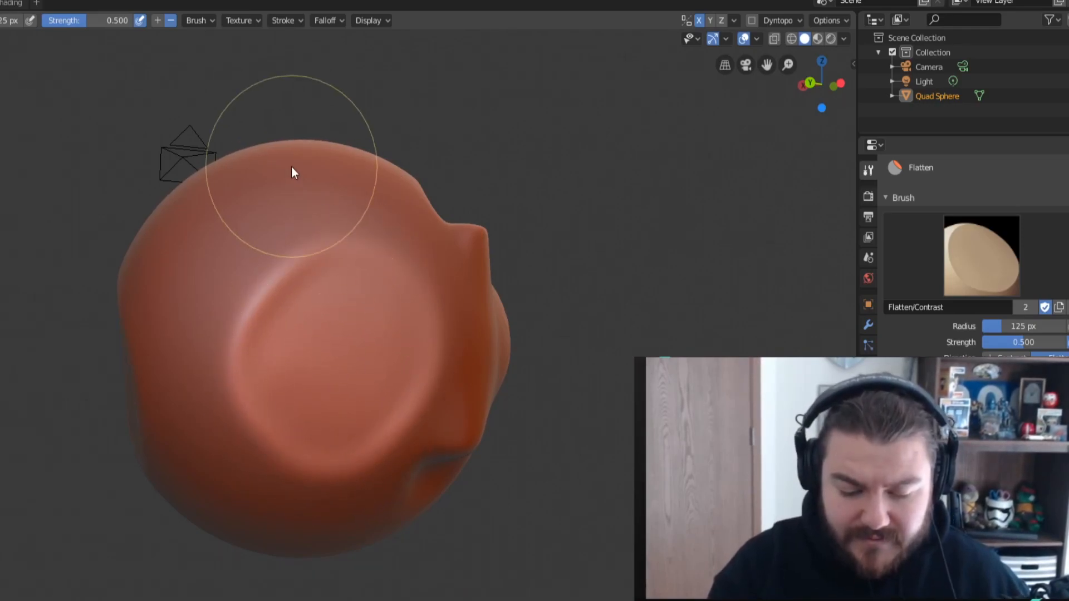
{"action": "left_click_drag", "start_coordinate": [294, 172], "coordinate": [345, 364]}
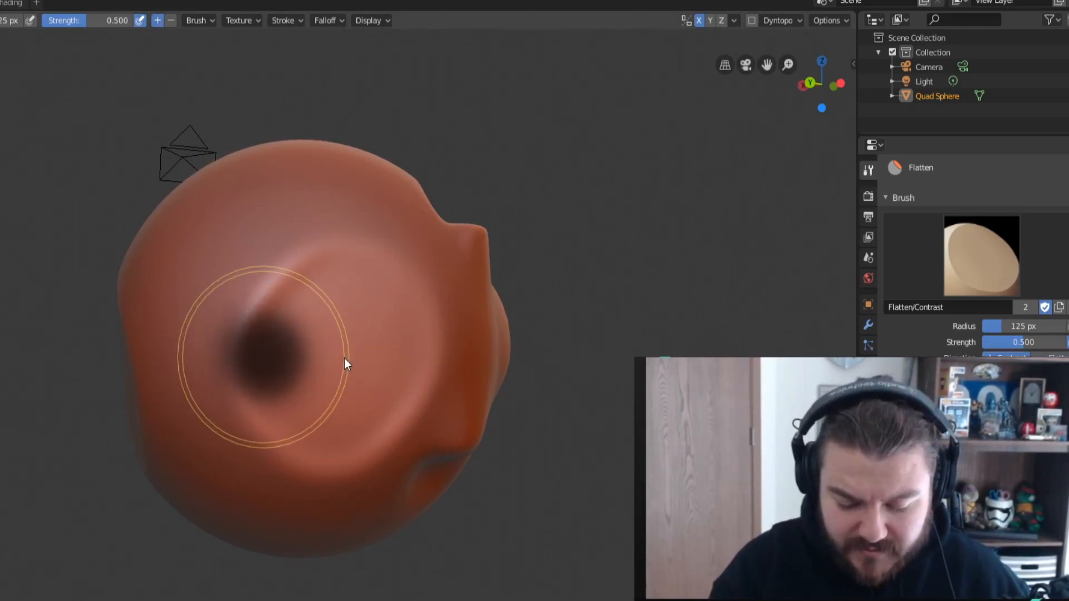
Shrink the brush radius to 86 px and sculpt a pinched spike with a curled ridge
{"action": "left_click_drag", "start_coordinate": [344, 365], "coordinate": [341, 378]}
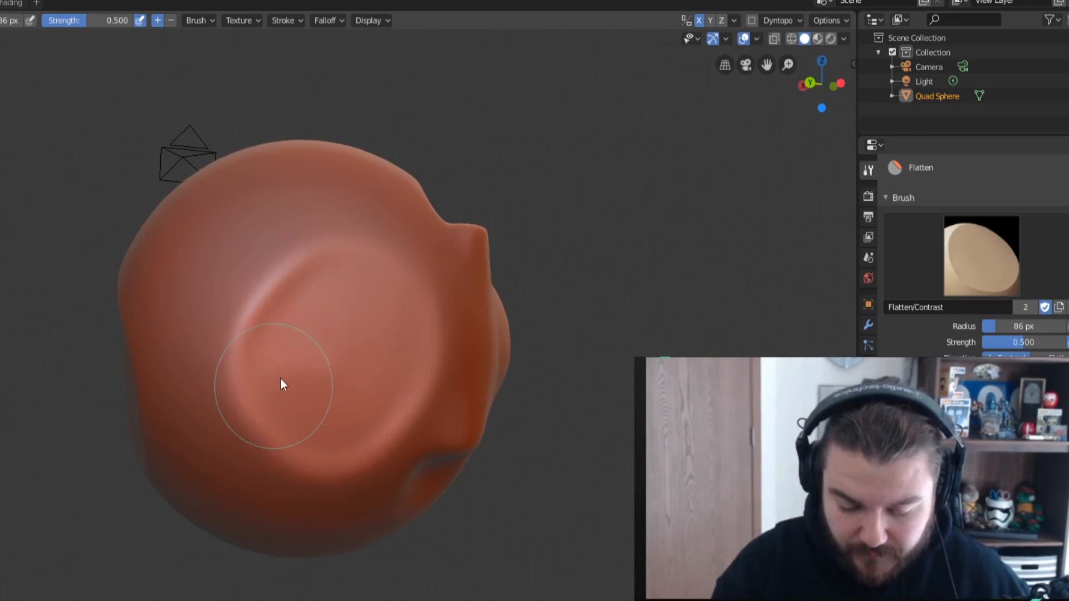
{"action": "left_click_drag", "start_coordinate": [283, 383], "coordinate": [334, 407]}
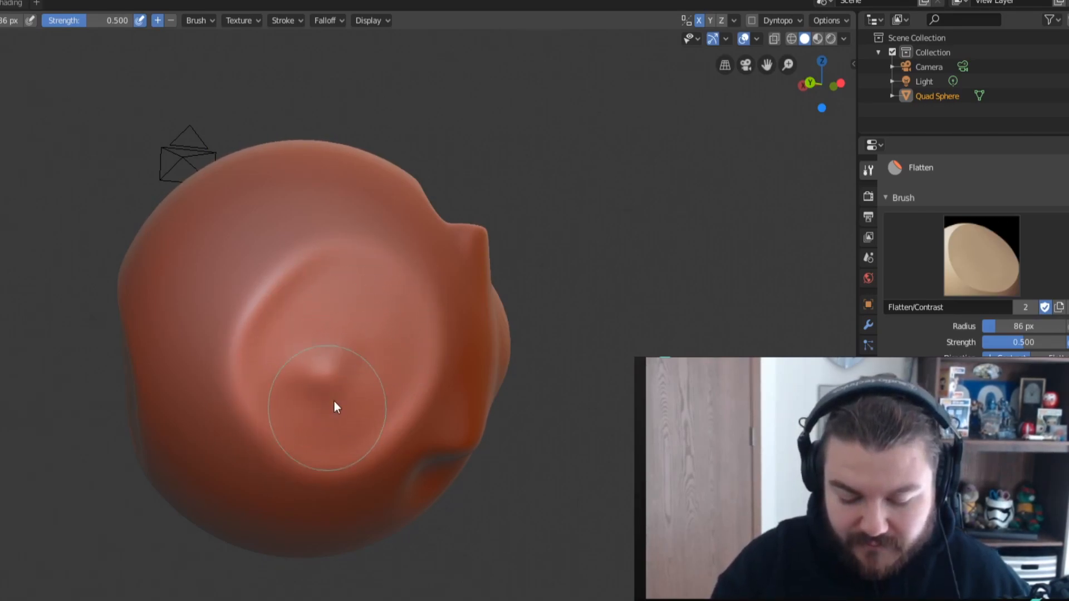
{"action": "left_click_drag", "start_coordinate": [334, 407], "coordinate": [335, 306]}
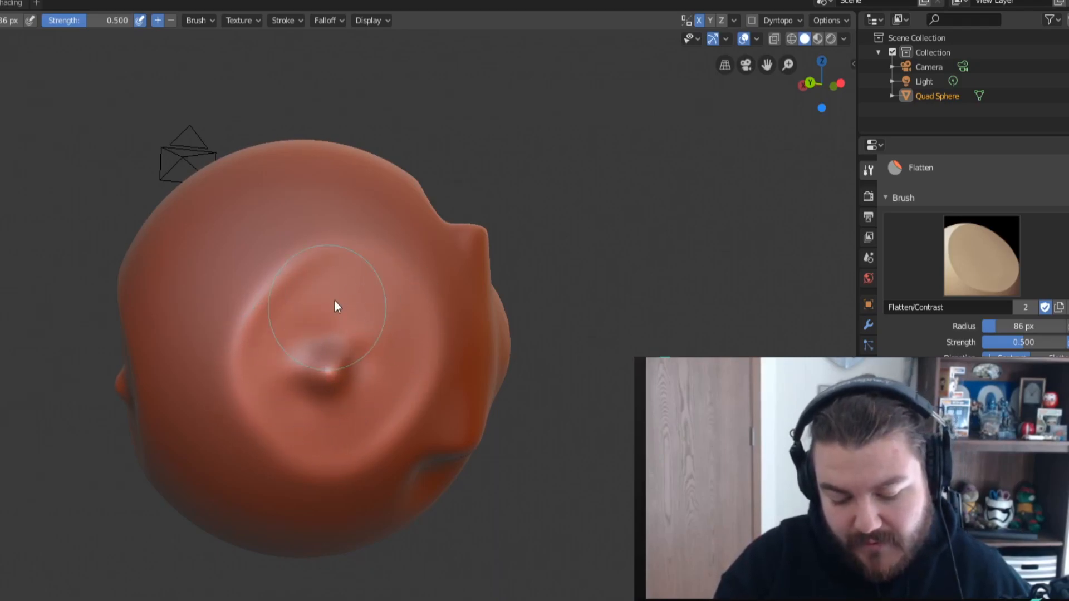
{"action": "left_click_drag", "start_coordinate": [334, 307], "coordinate": [397, 340]}
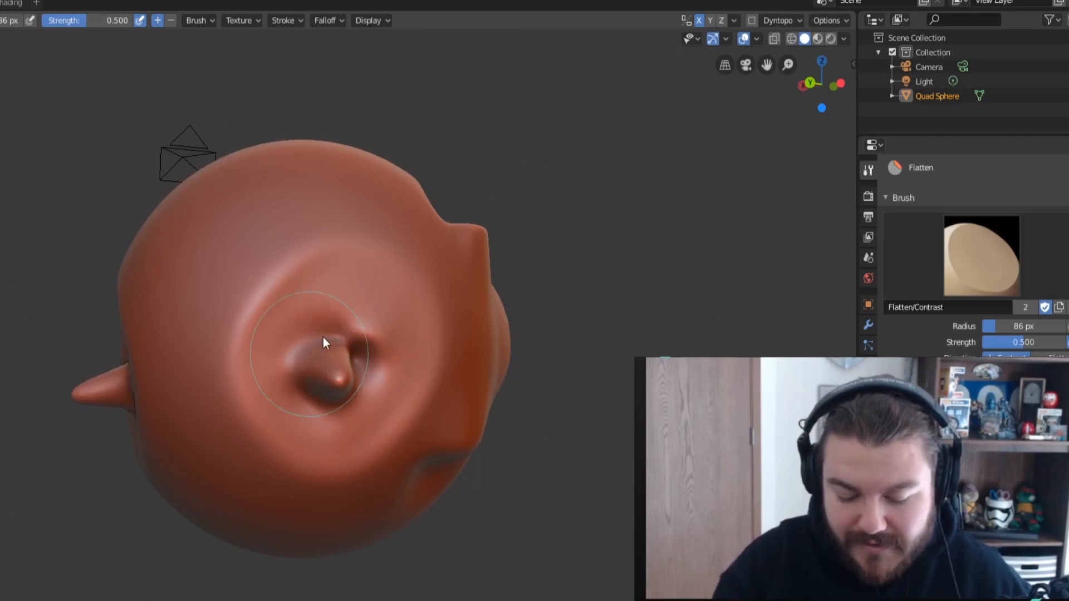
{"action": "left_click_drag", "start_coordinate": [324, 343], "coordinate": [328, 348]}
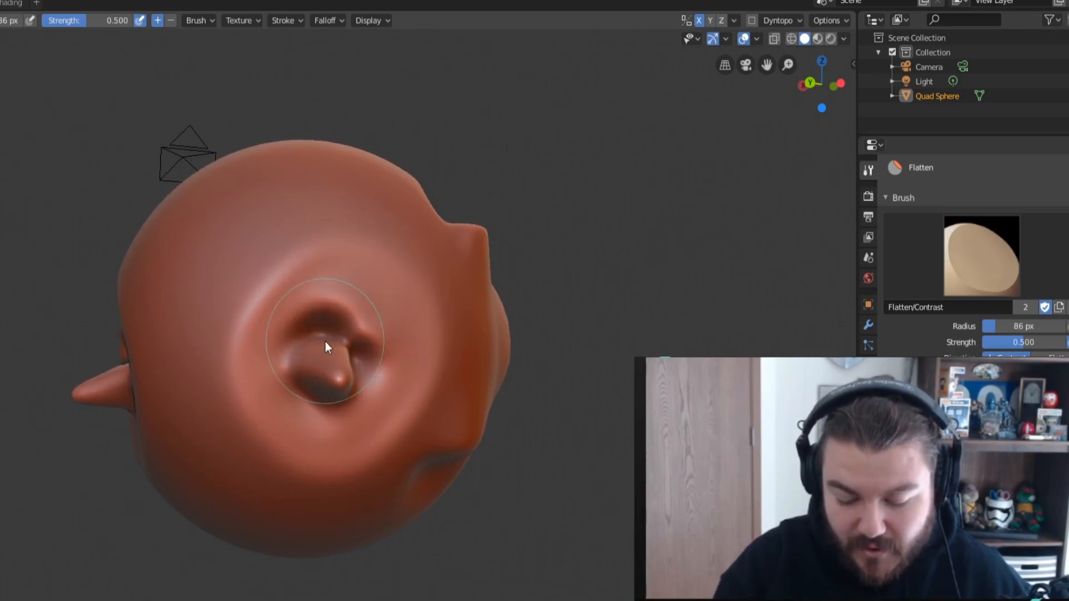
{"action": "left_click_drag", "start_coordinate": [326, 346], "coordinate": [341, 413]}
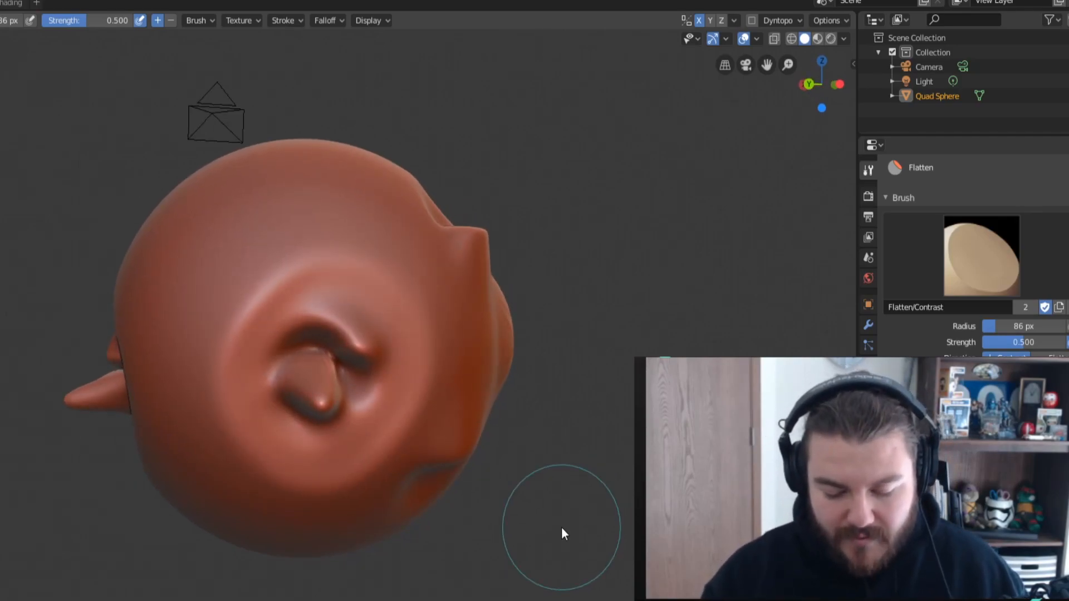
Orbit the view and level the curled spike with Flatten, leaving a faint shallow dish
{"action": "left_click_drag", "start_coordinate": [562, 532], "coordinate": [545, 489]}
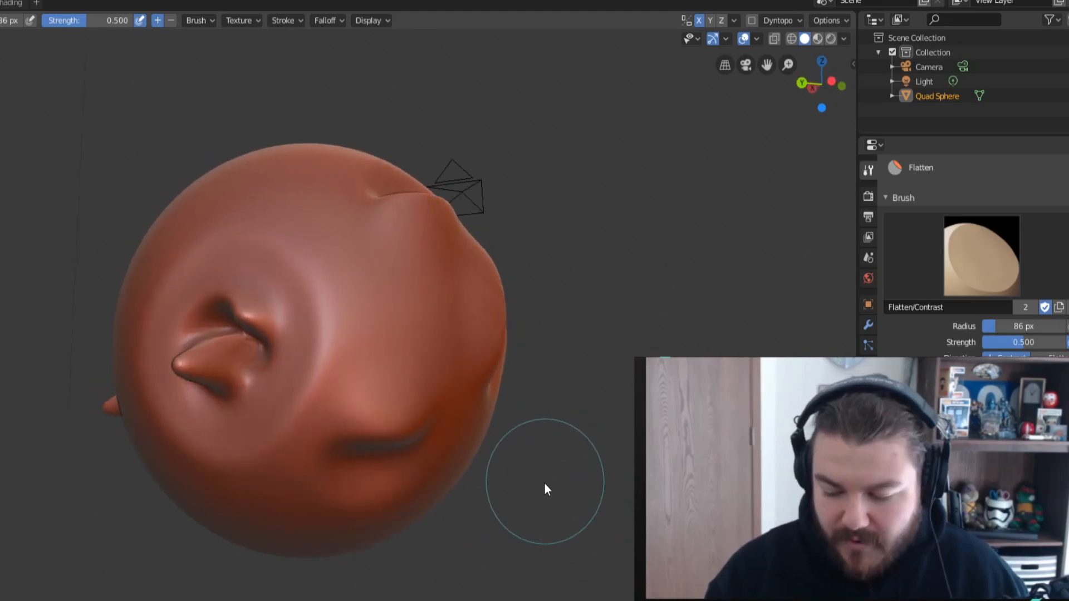
{"action": "mouse_move", "coordinate": [519, 523]}
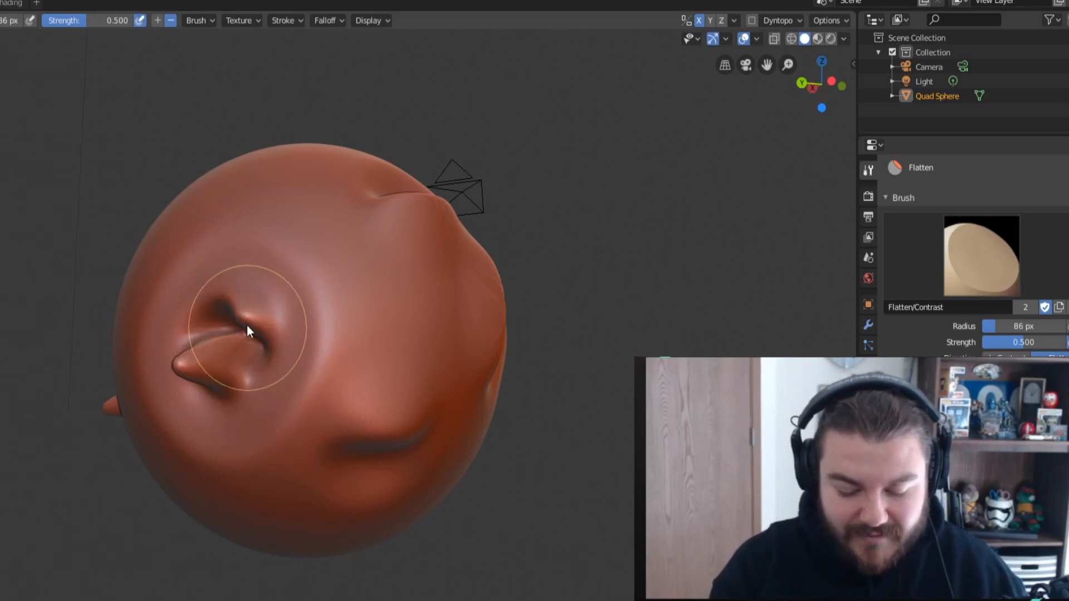
{"action": "left_click_drag", "start_coordinate": [249, 331], "coordinate": [251, 316]}
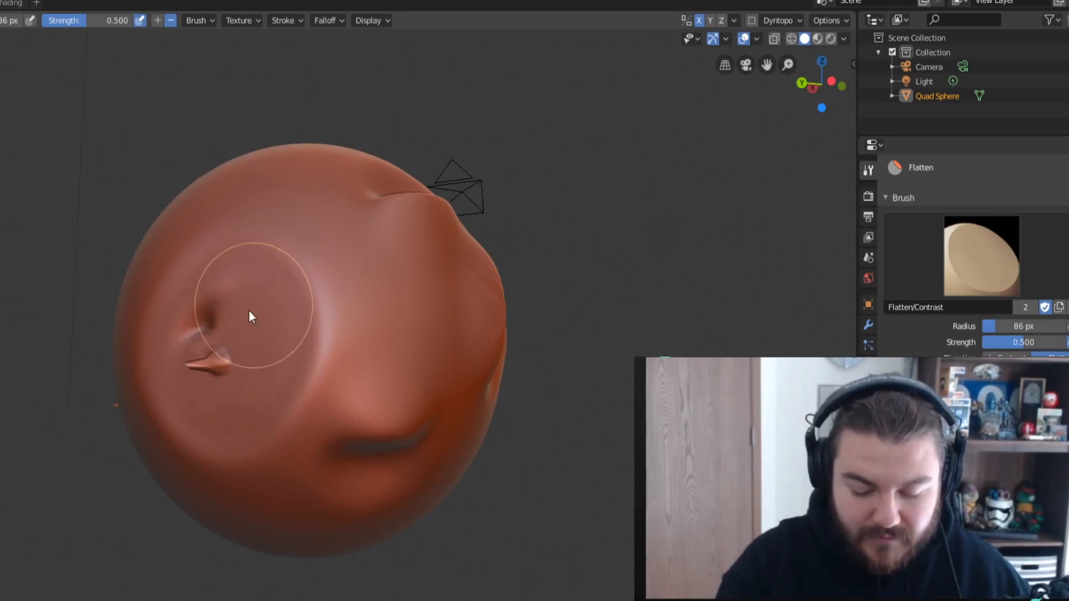
{"action": "left_click_drag", "start_coordinate": [248, 317], "coordinate": [208, 368]}
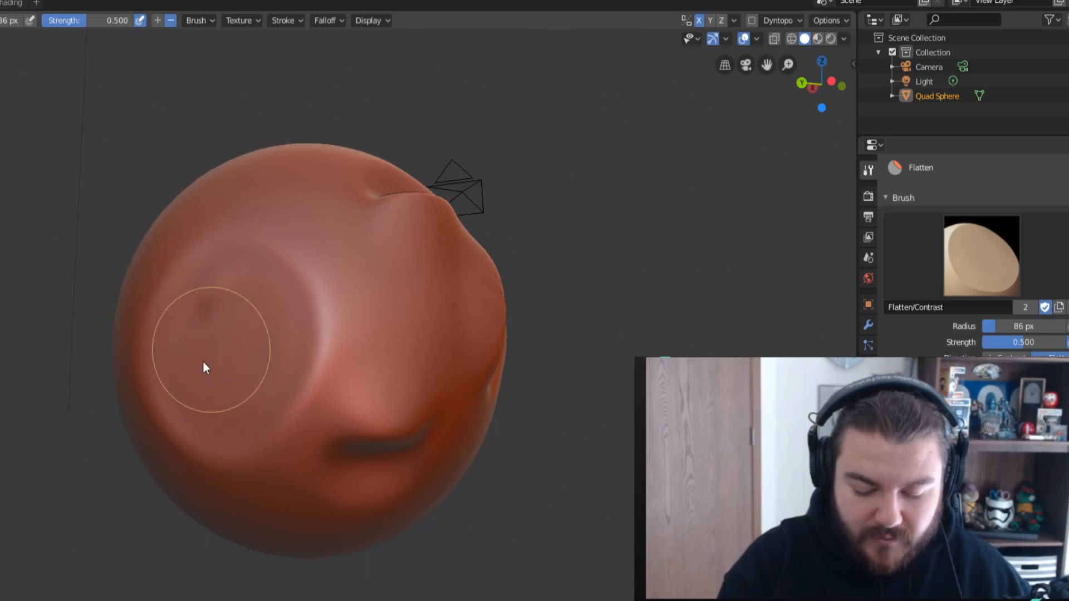